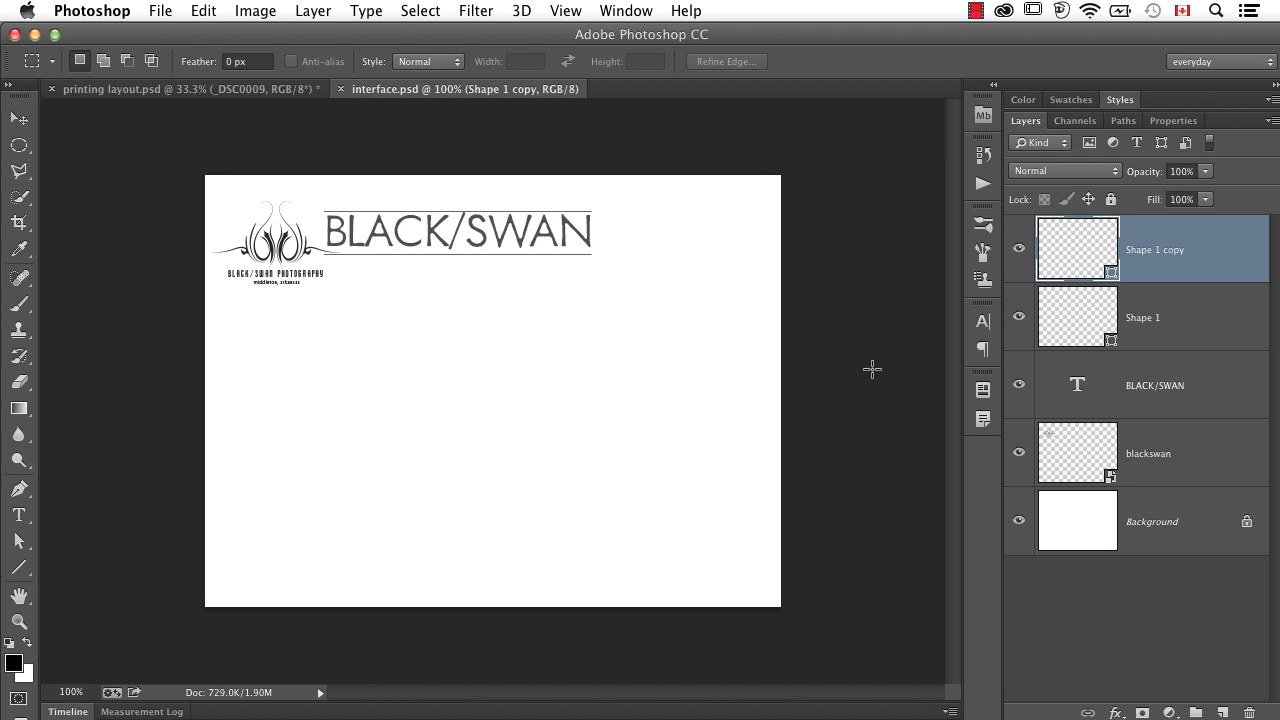
mouse_move(686, 301)
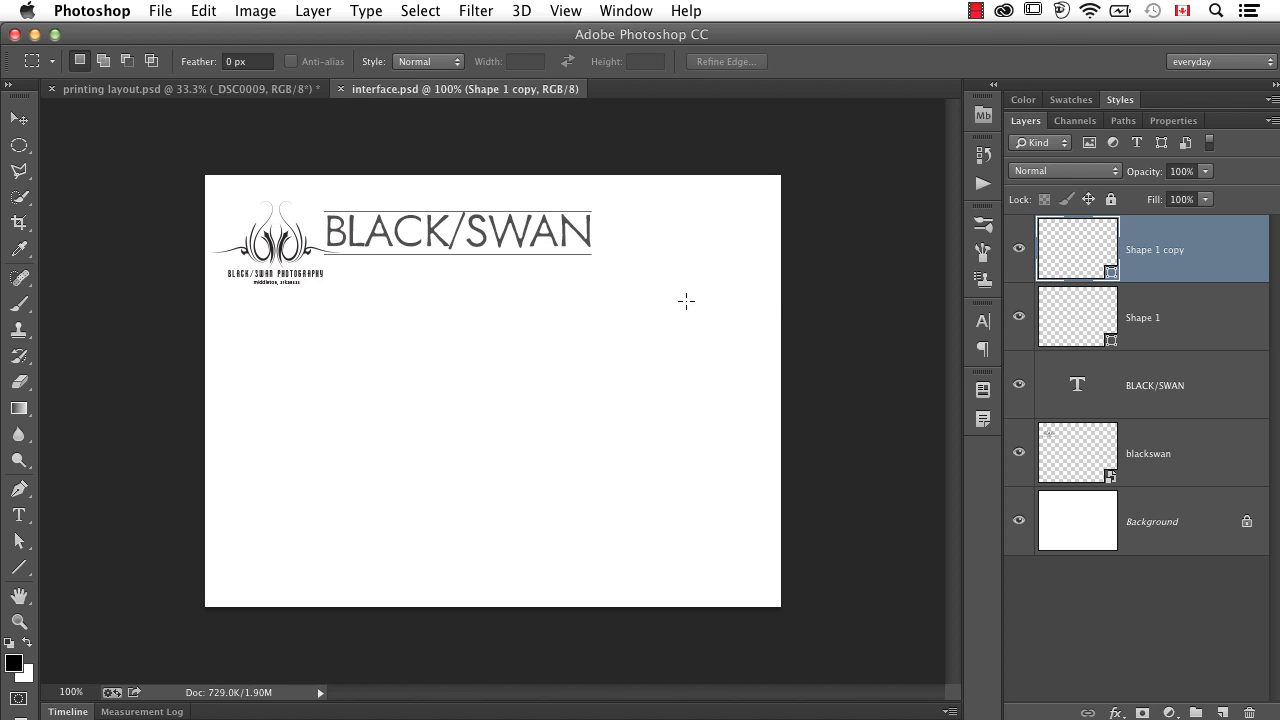
mouse_move(525, 226)
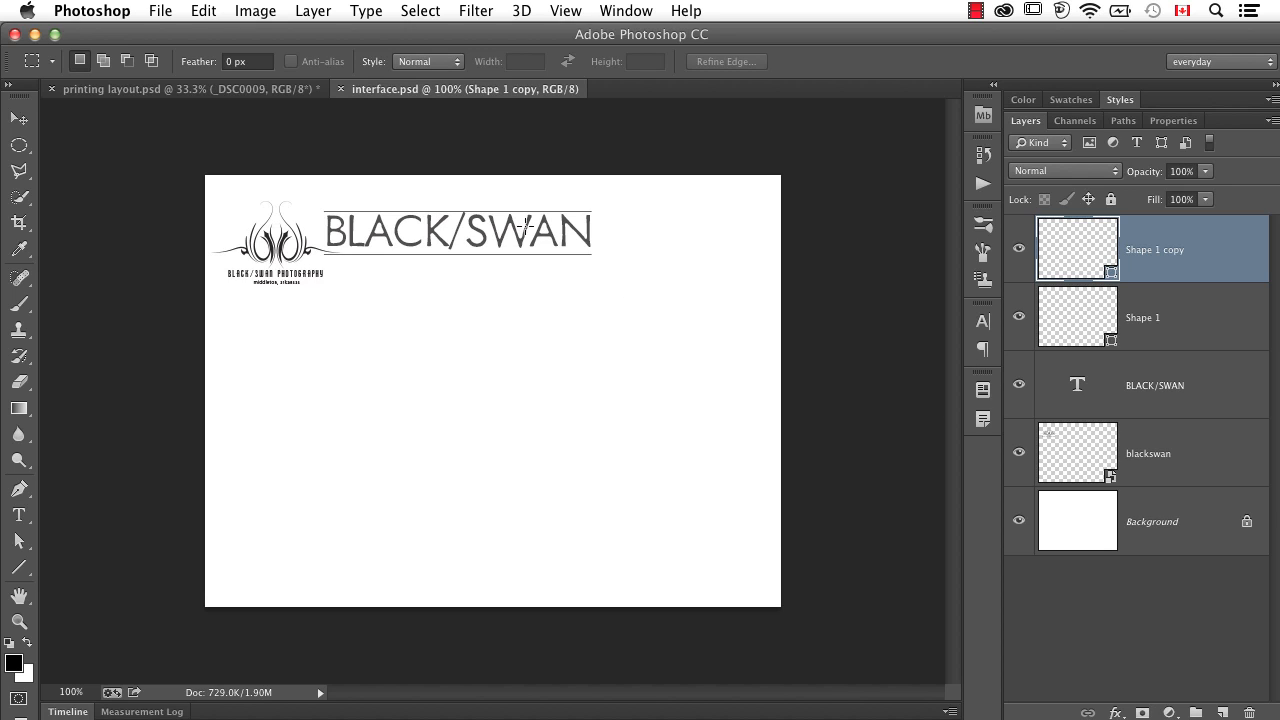
mouse_move(613, 308)
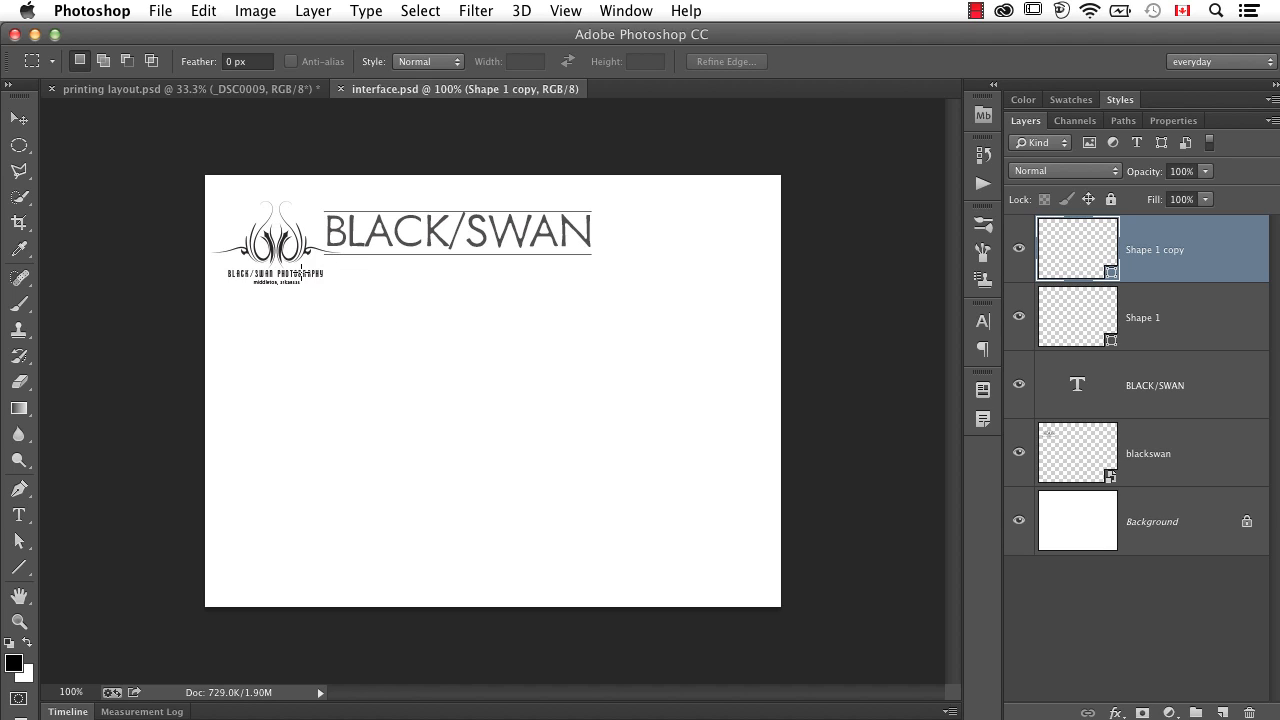
mouse_move(580, 307)
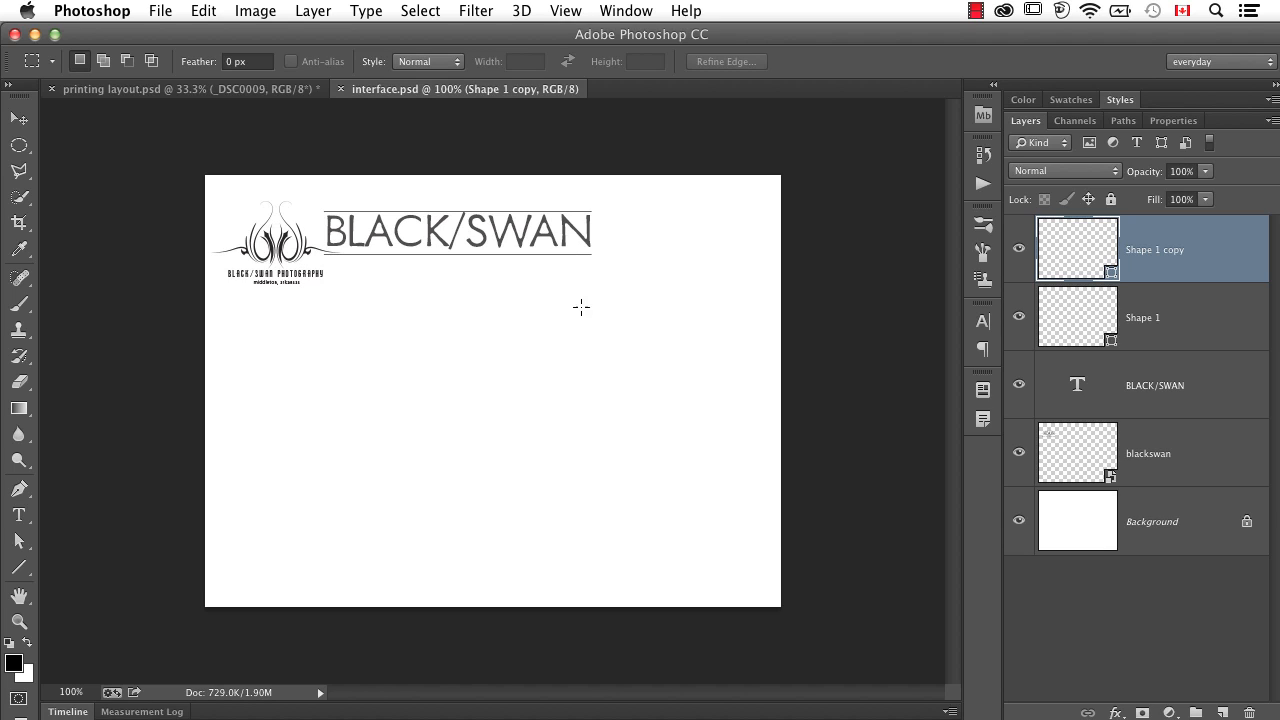
mouse_move(787, 463)
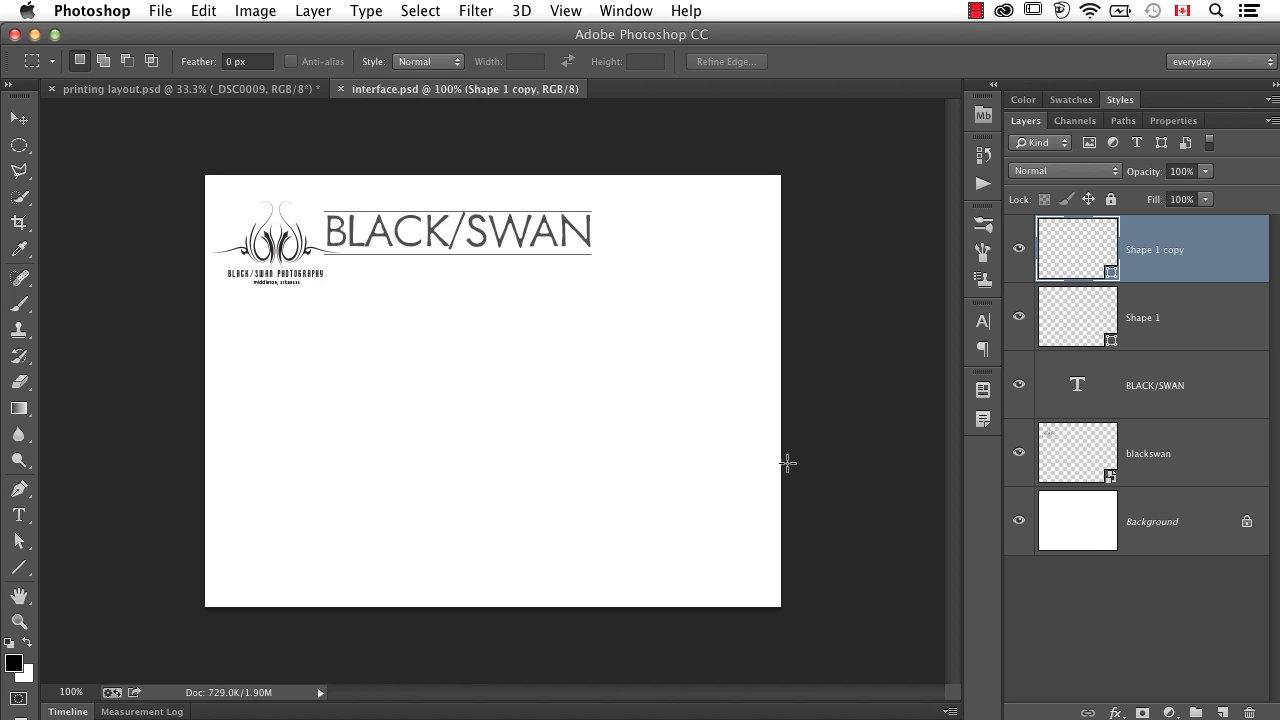
mouse_move(511, 317)
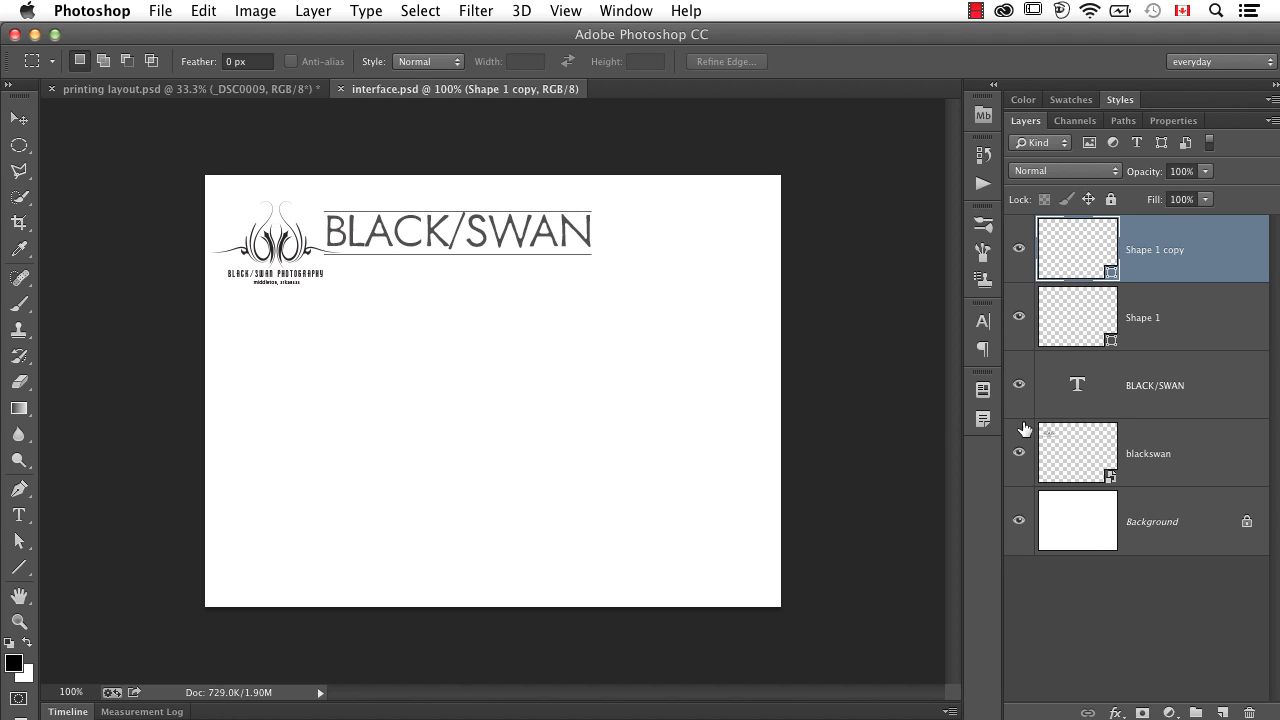
mouse_move(865, 298)
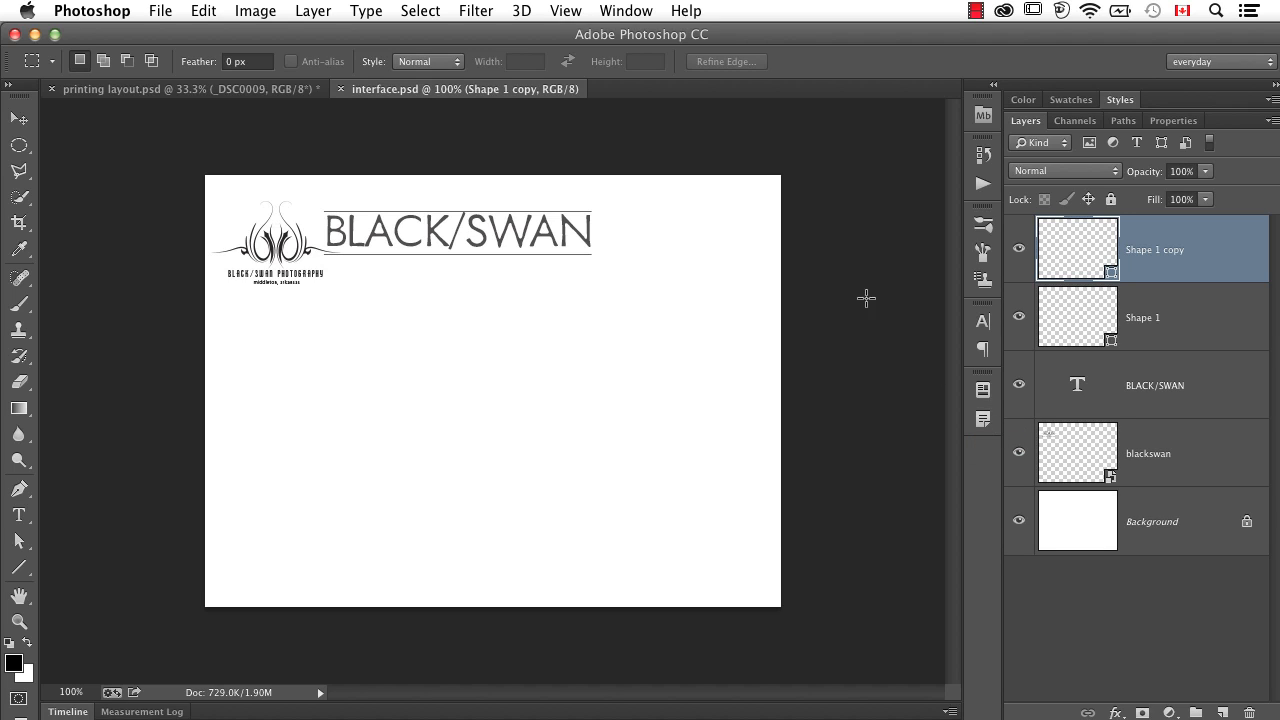
mouse_move(819, 246)
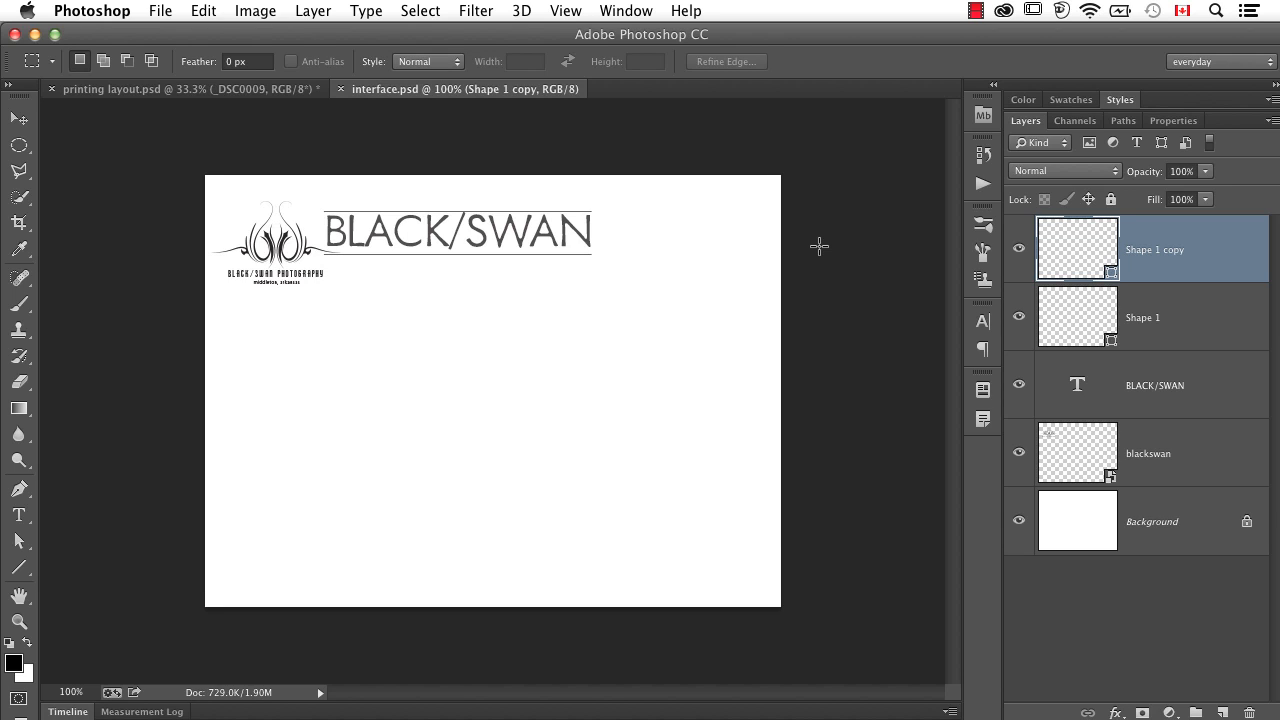
- Open the File menu to turn on Generate > Image Assets for the logo document
left_click(159, 11)
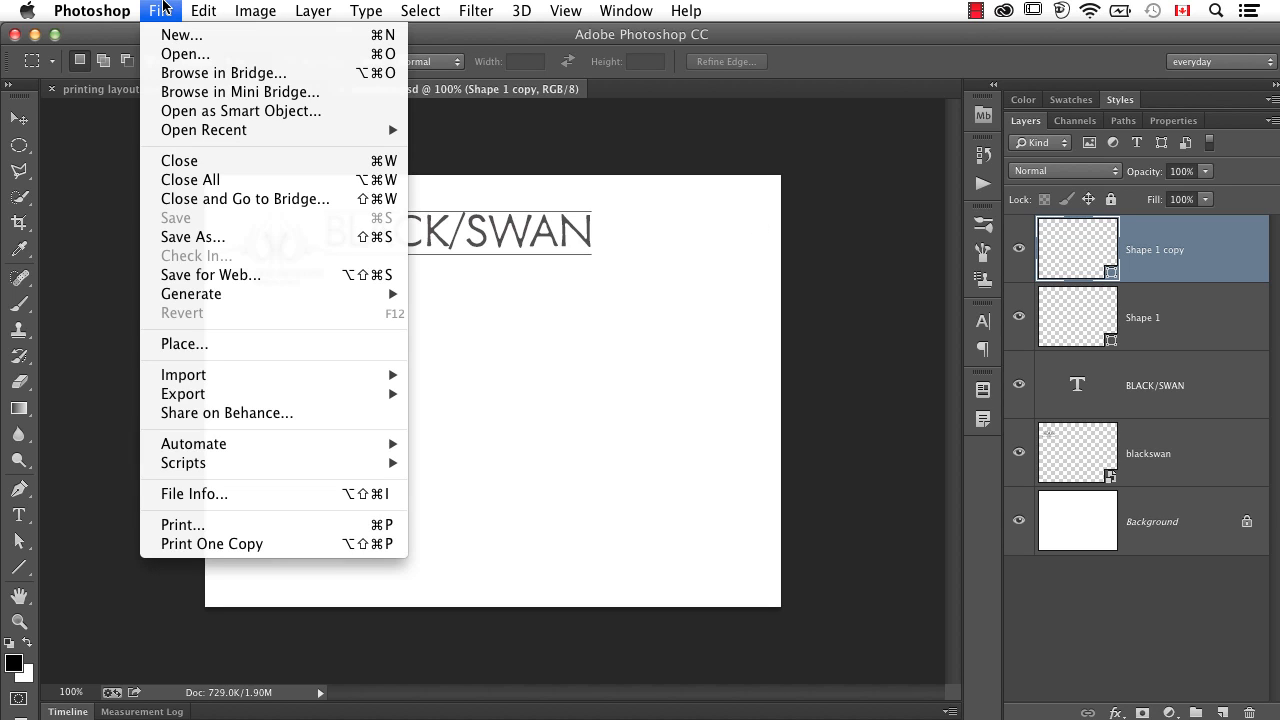
mouse_move(210, 294)
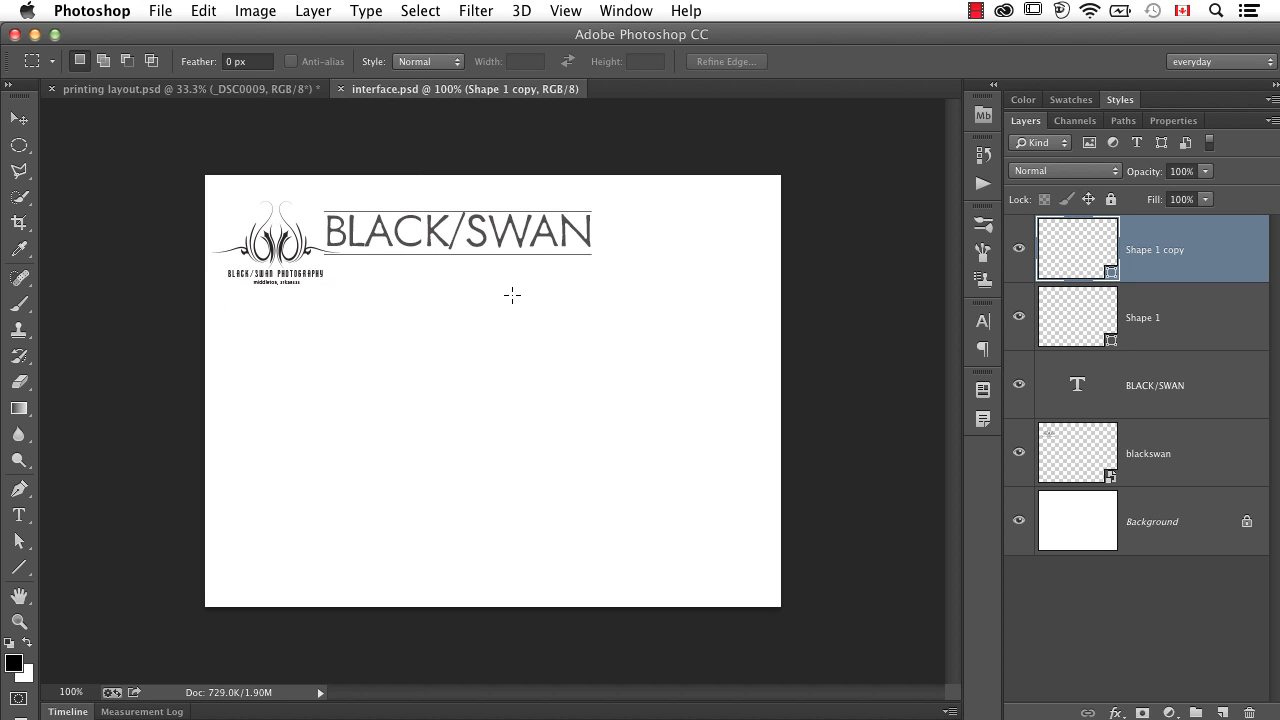
mouse_move(421, 321)
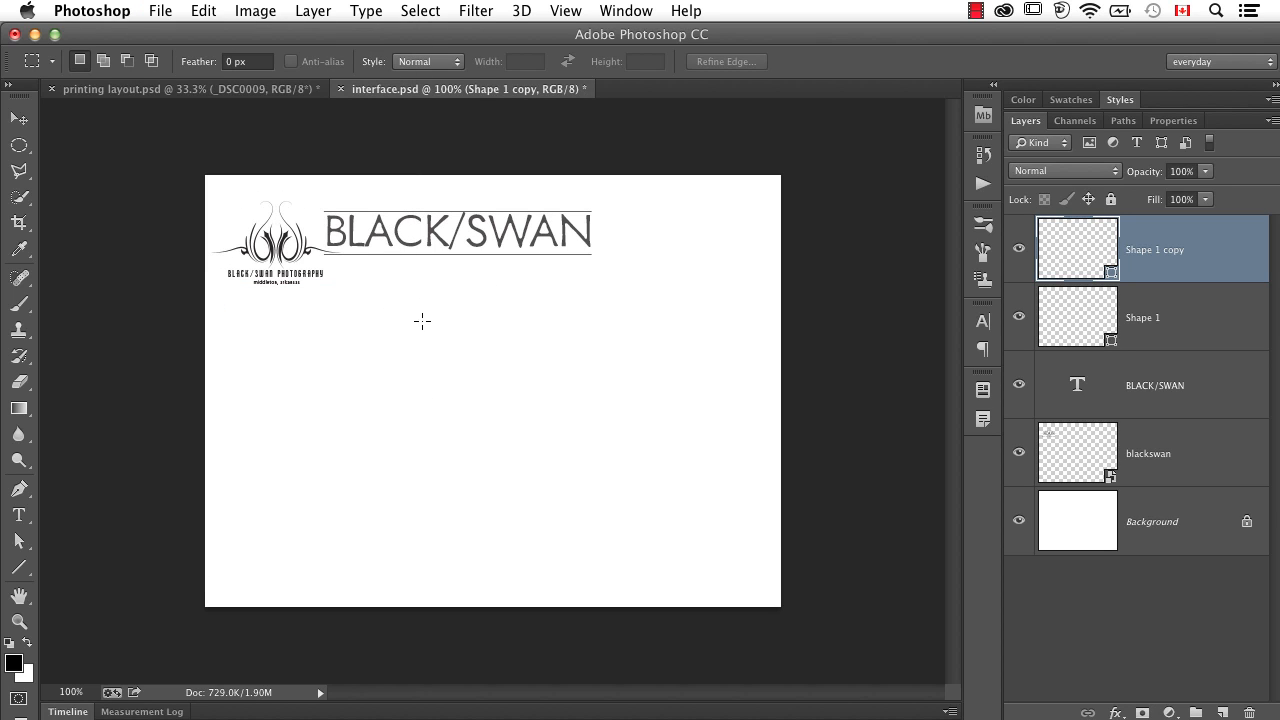
mouse_move(307, 291)
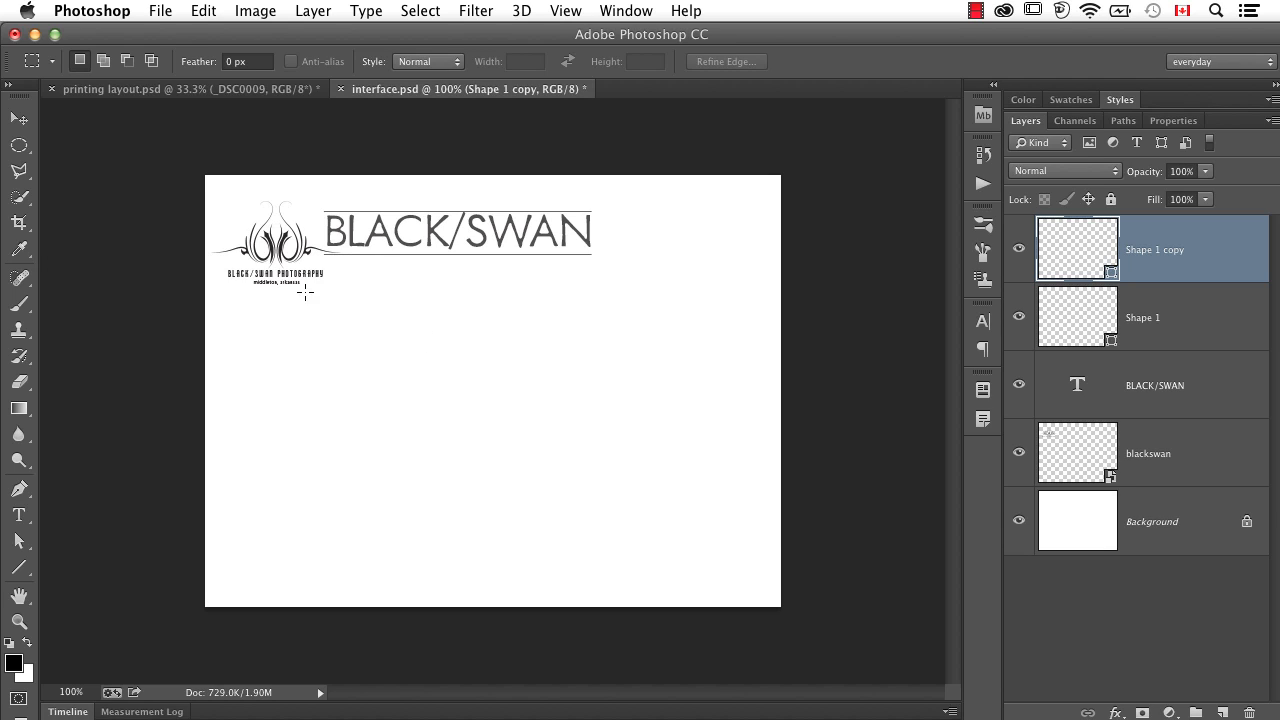
mouse_move(472, 345)
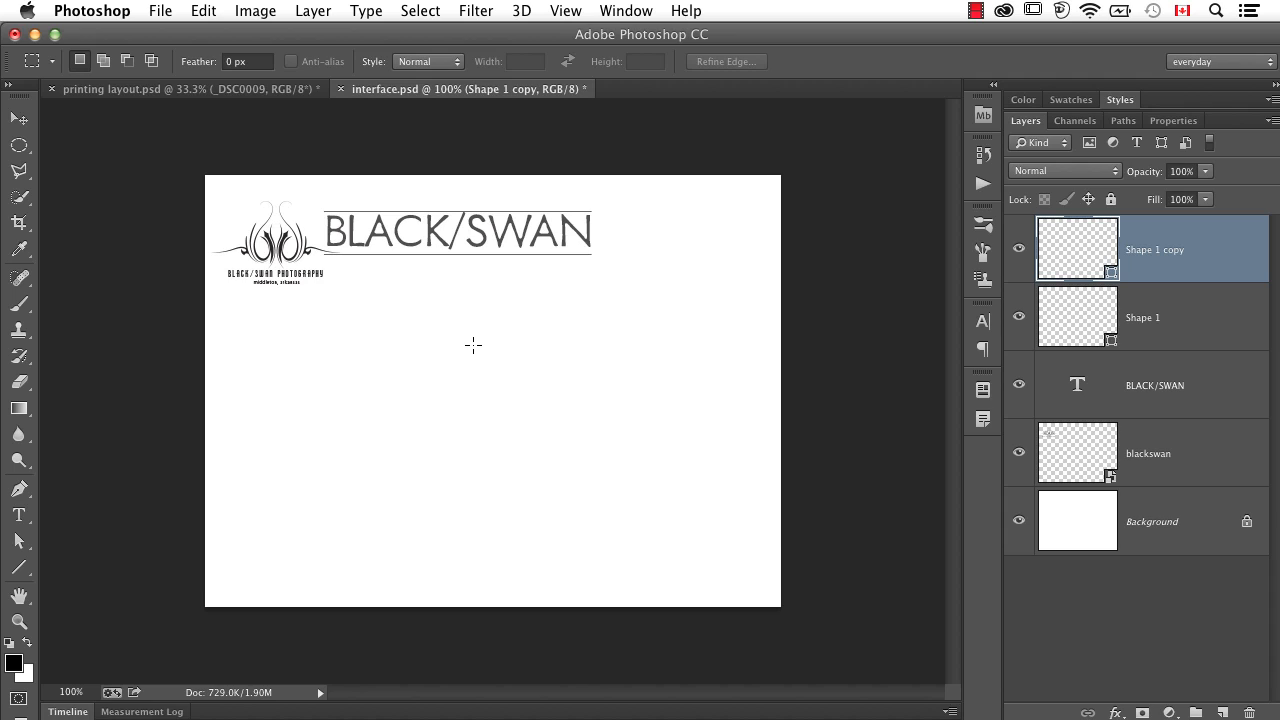
mouse_move(1198, 453)
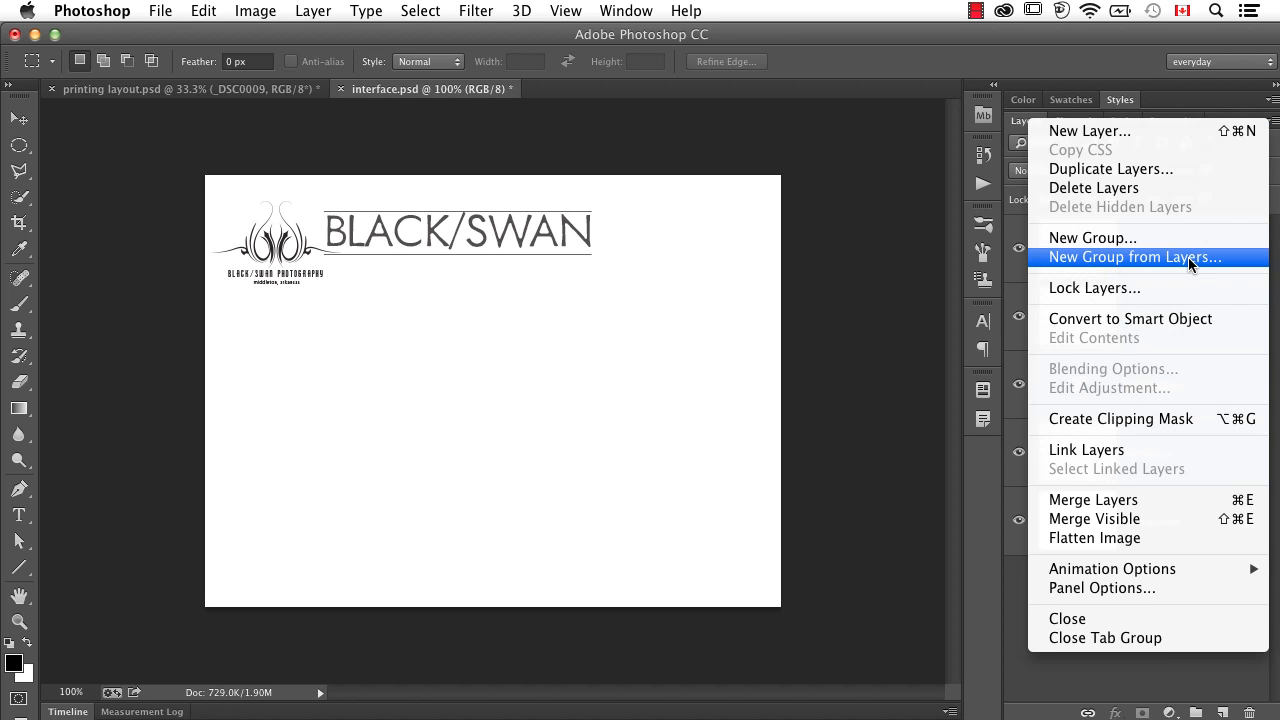
- Start a new group from the four selected logo layers, entering logo.png as its name
left_click(1135, 257)
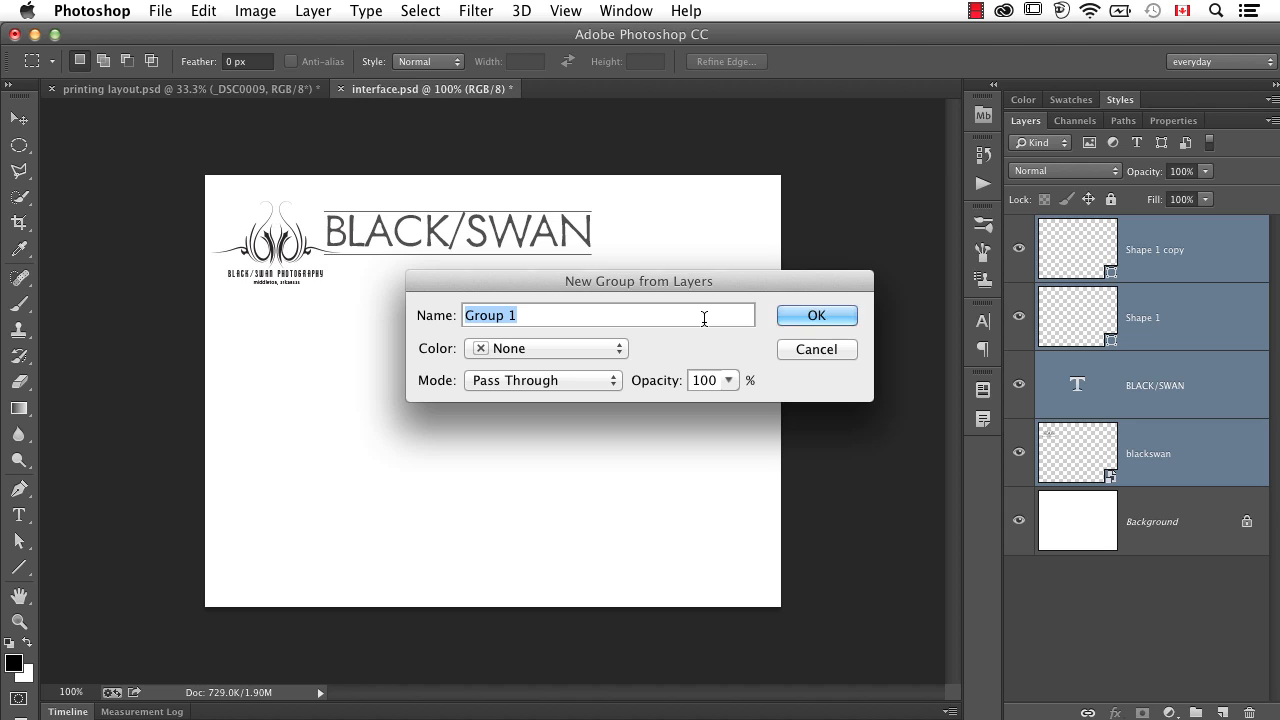
type("logo")
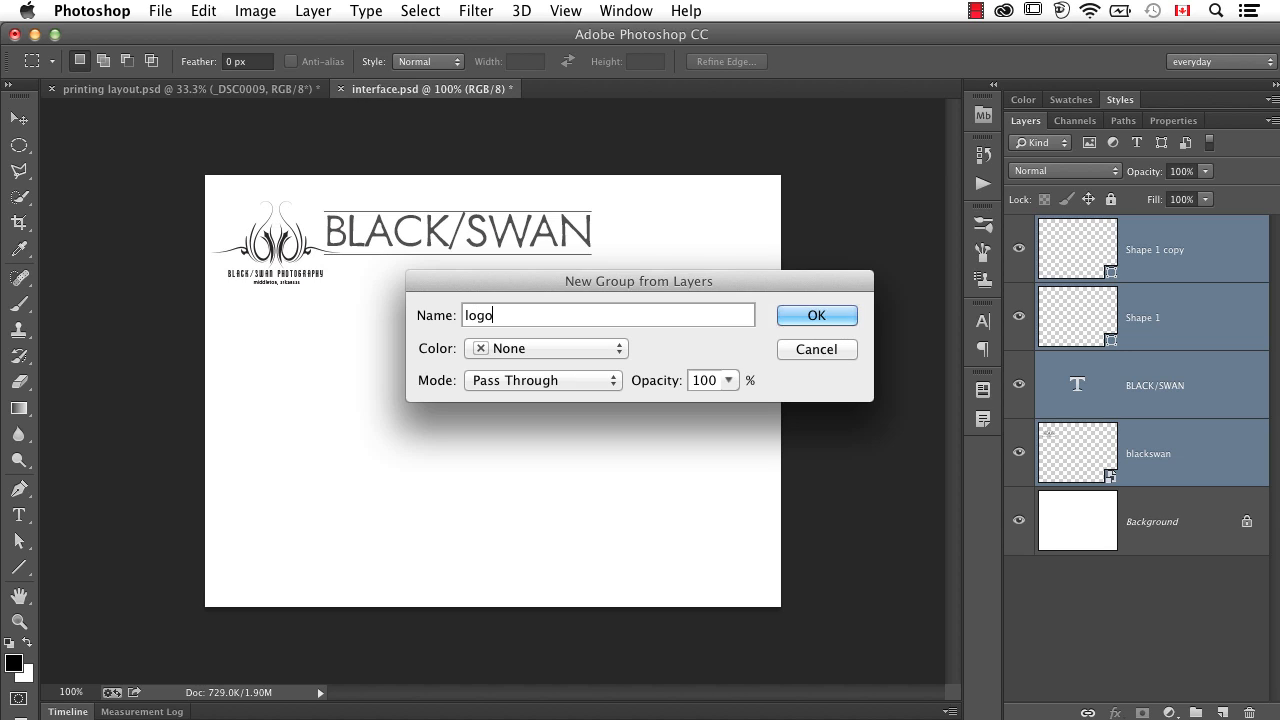
type(".png")
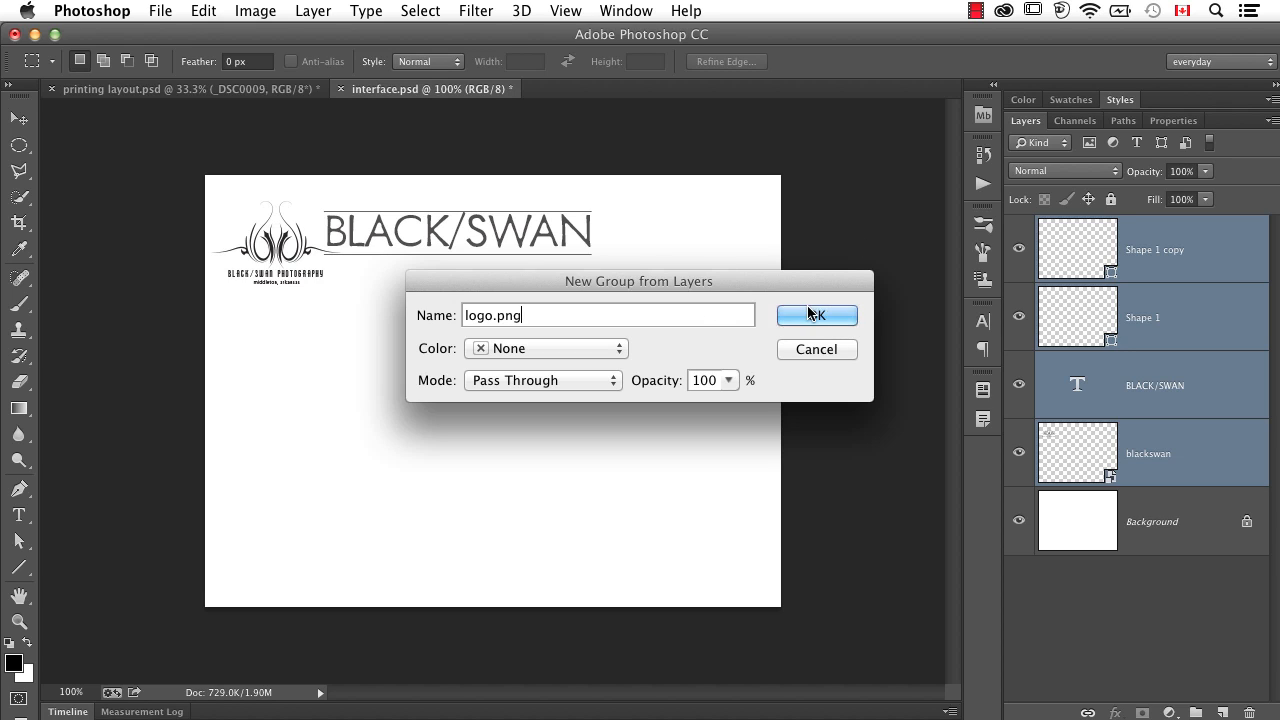
- Confirm the logo.png group, then expand it to show its four logo layers
left_click(816, 315)
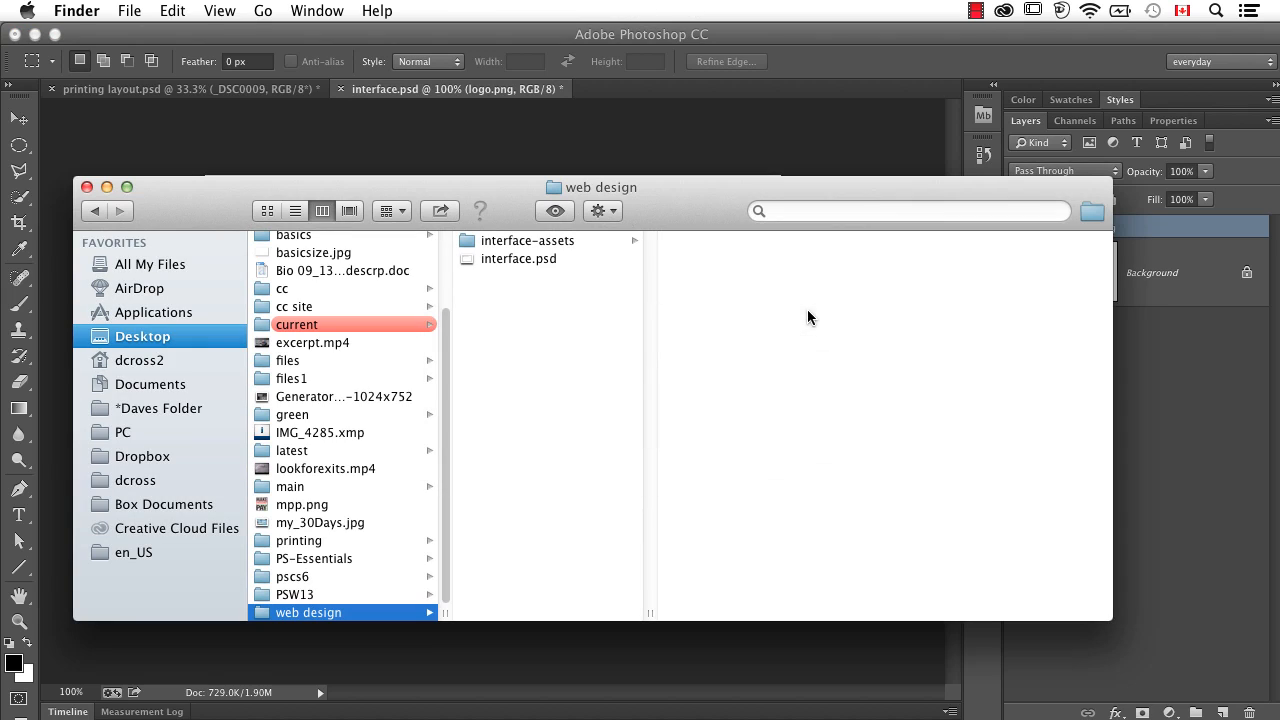
left_click(527, 240)
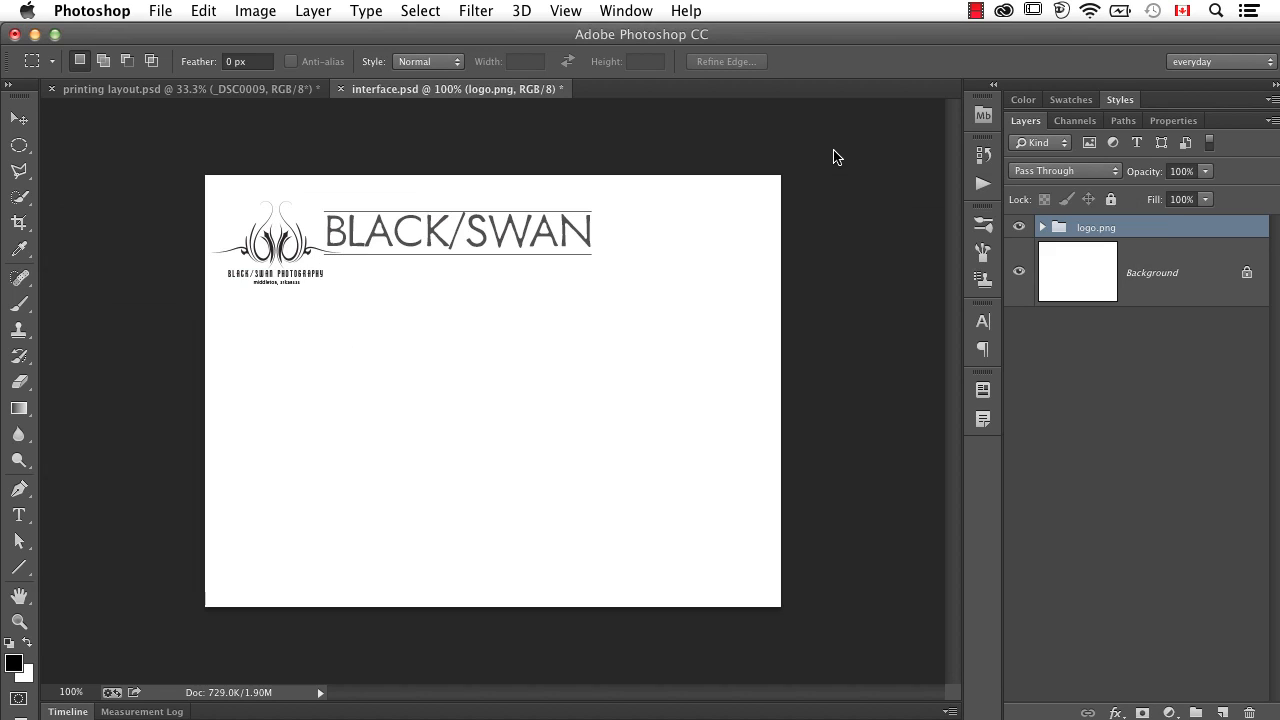
left_click(1043, 227)
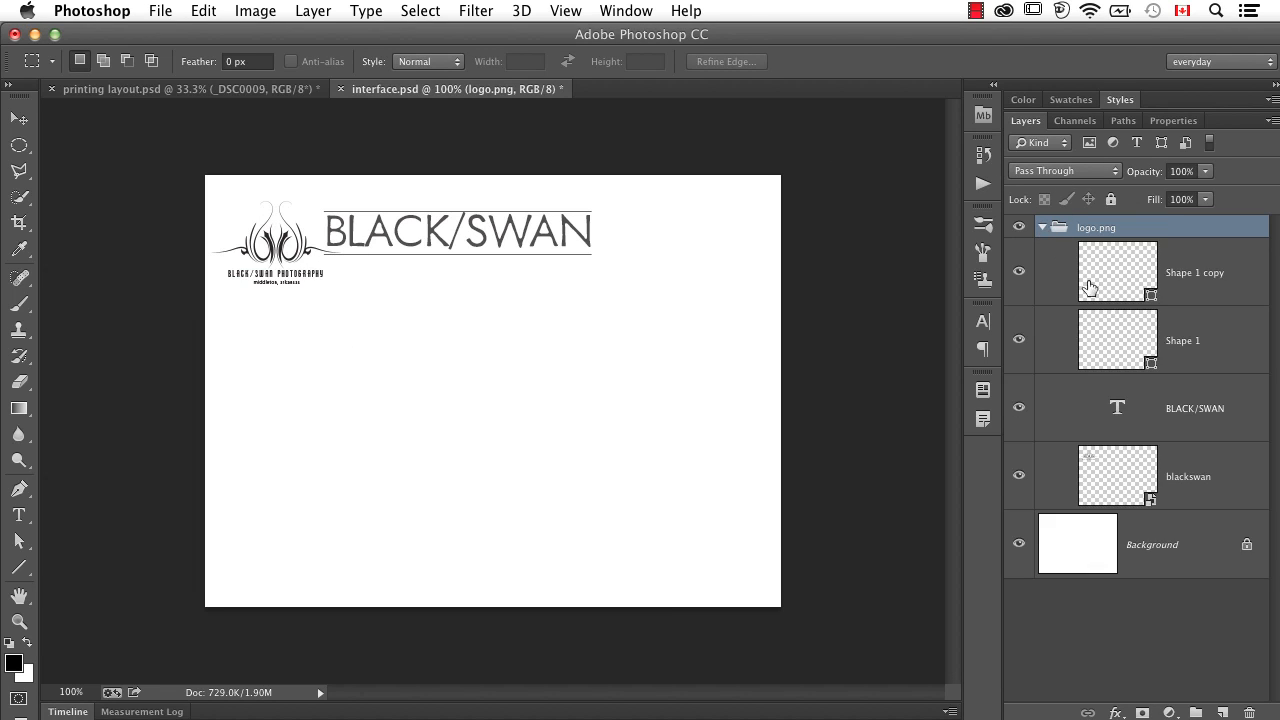
- Edit the BLACK/SWAN title's text colour, then dismiss the colour choice
left_click(1195, 408)
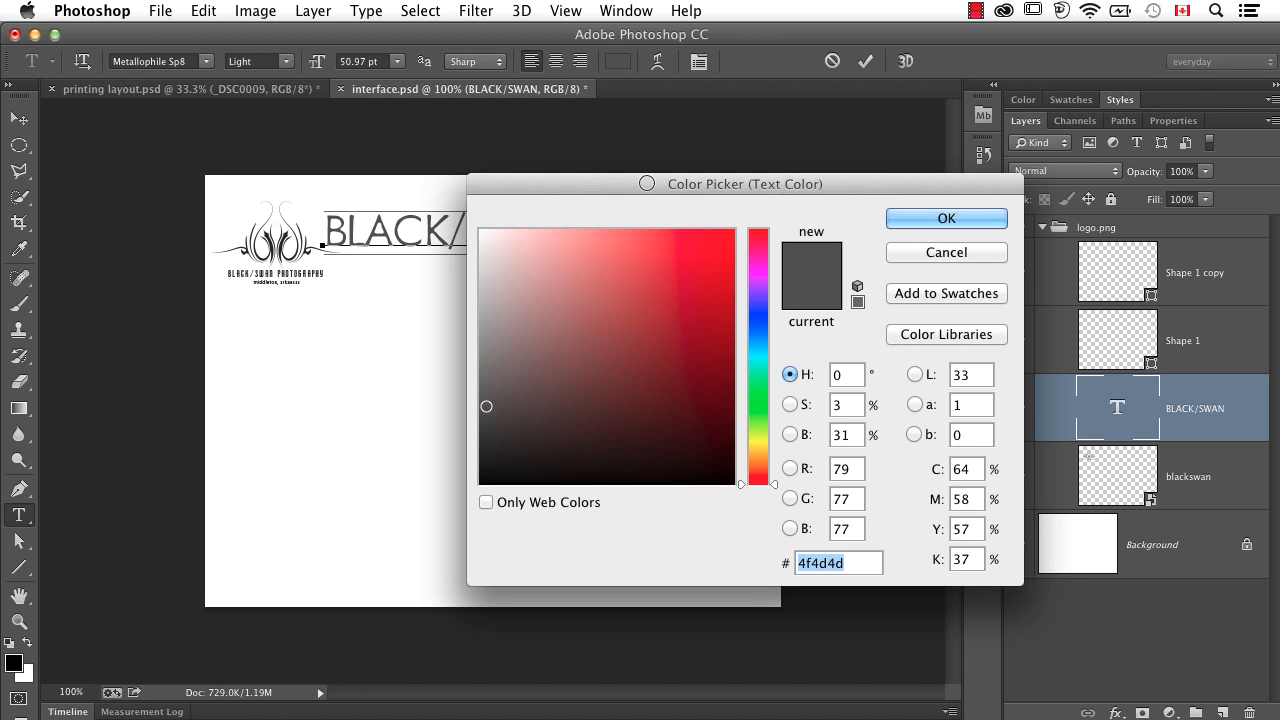
left_click(945, 218)
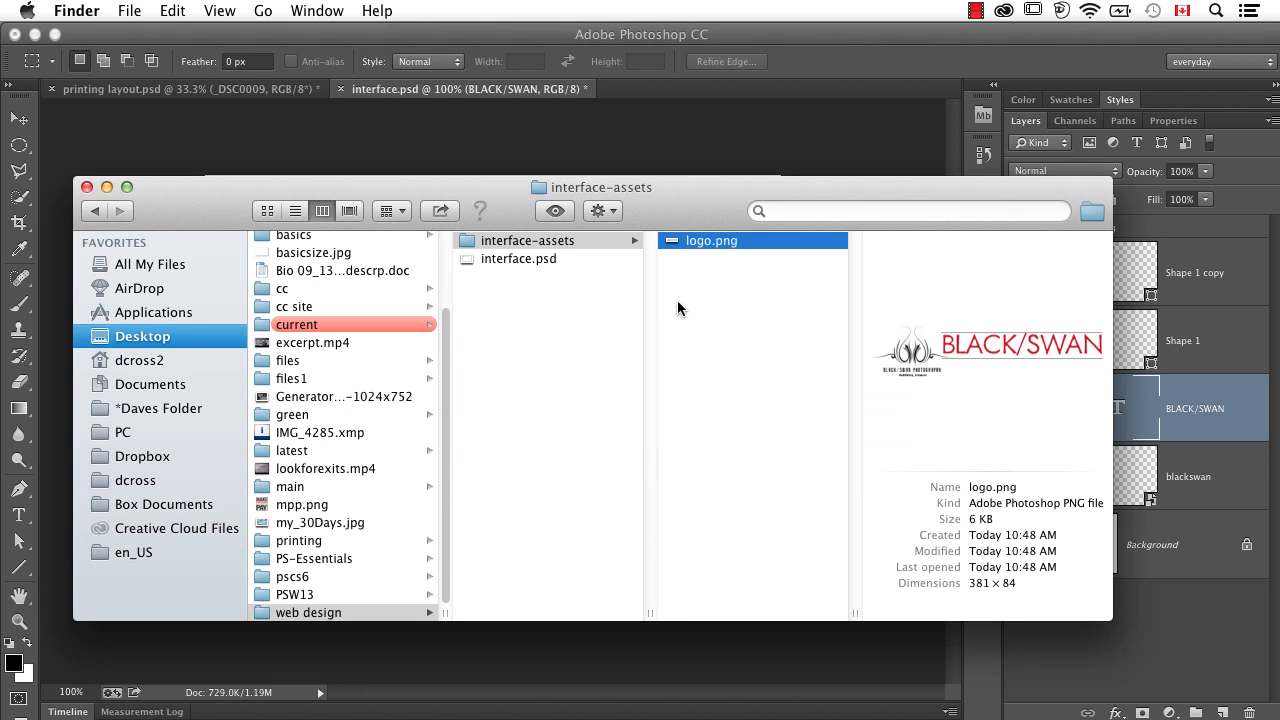
mouse_move(983, 388)
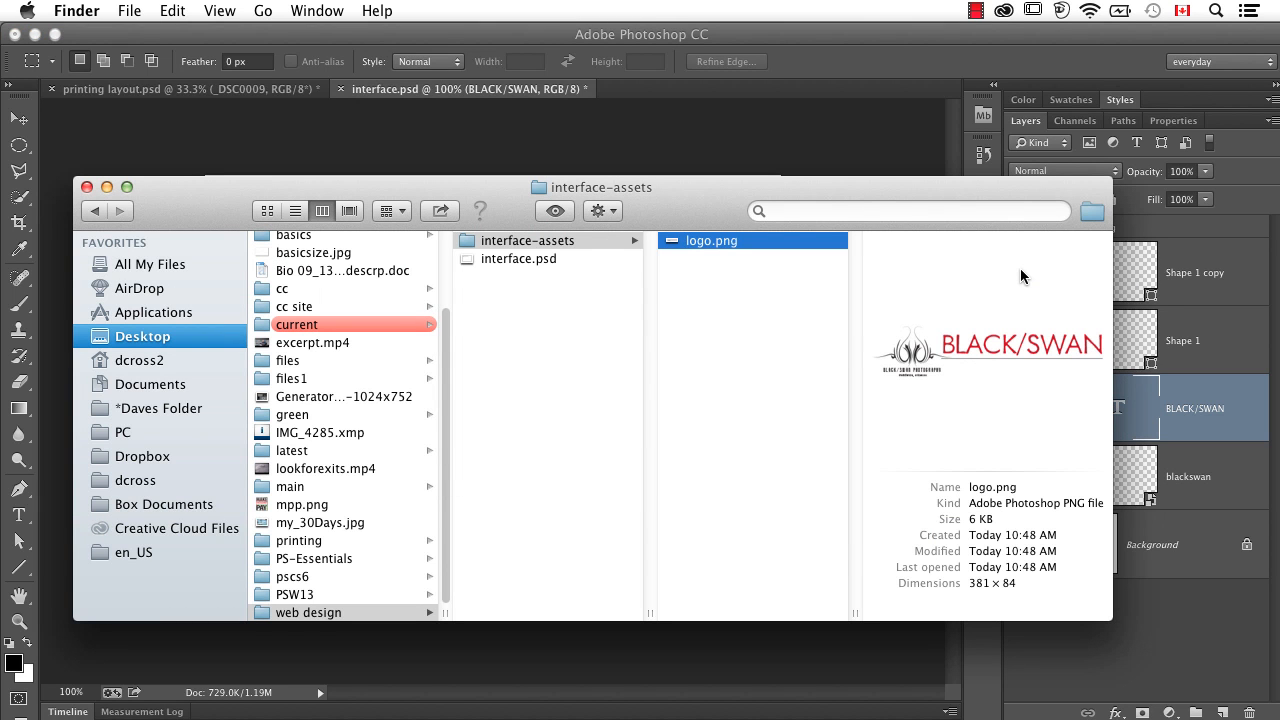
mouse_move(1041, 369)
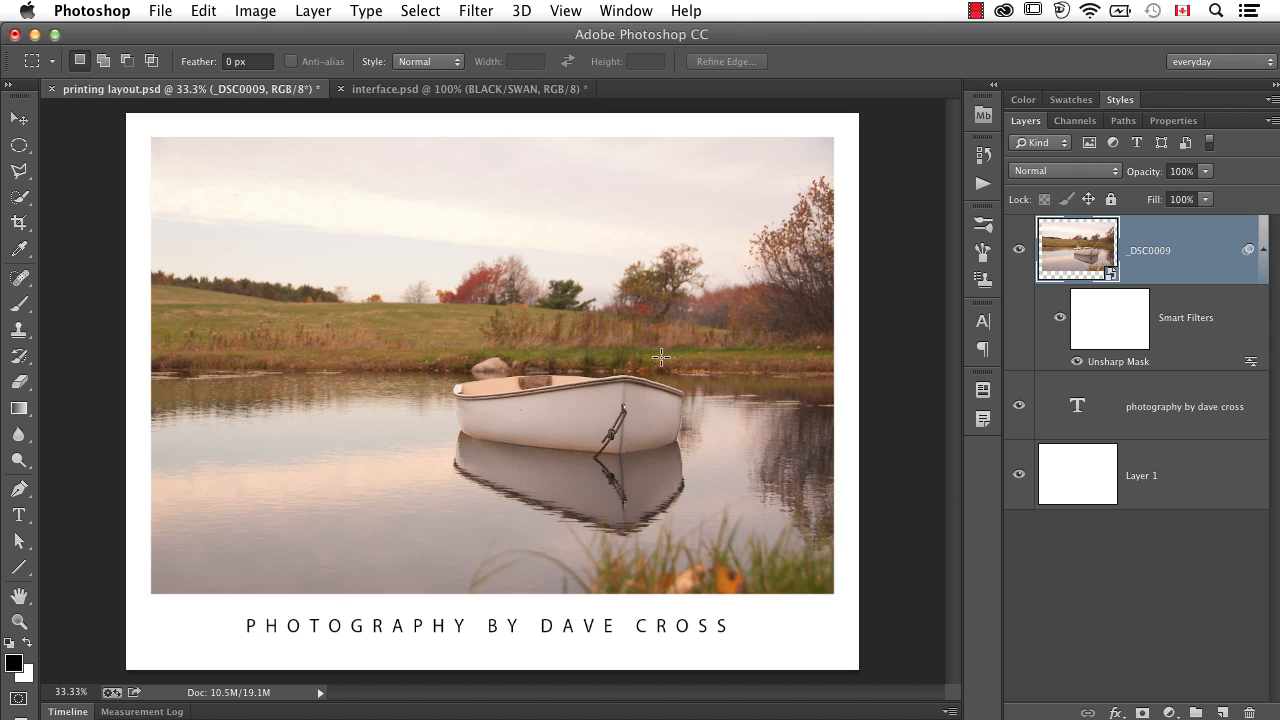
mouse_move(695, 360)
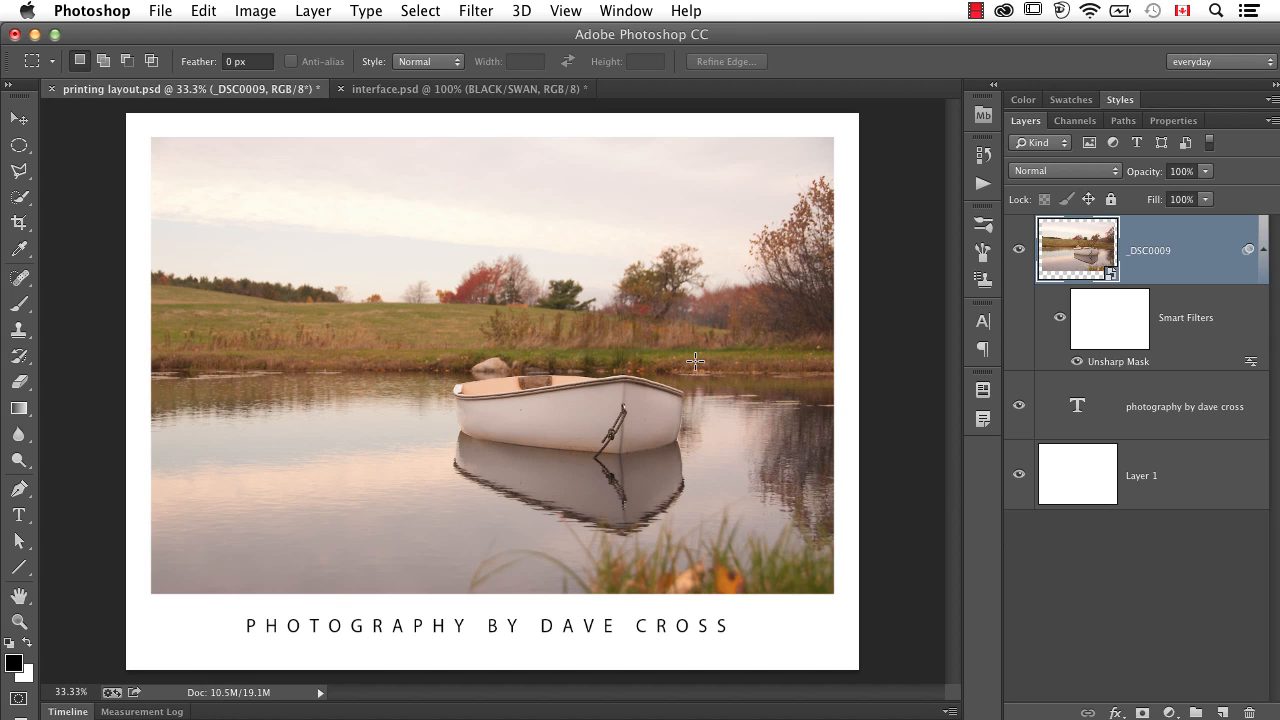
mouse_move(542, 650)
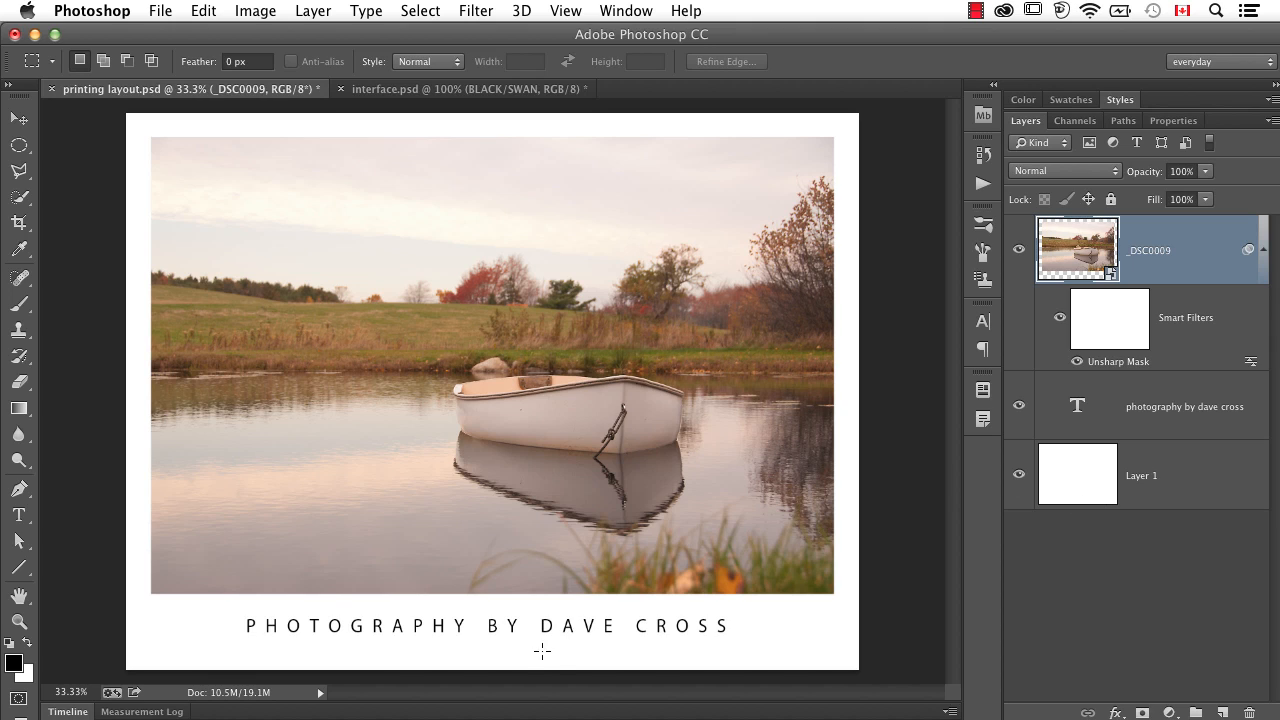
mouse_move(320, 618)
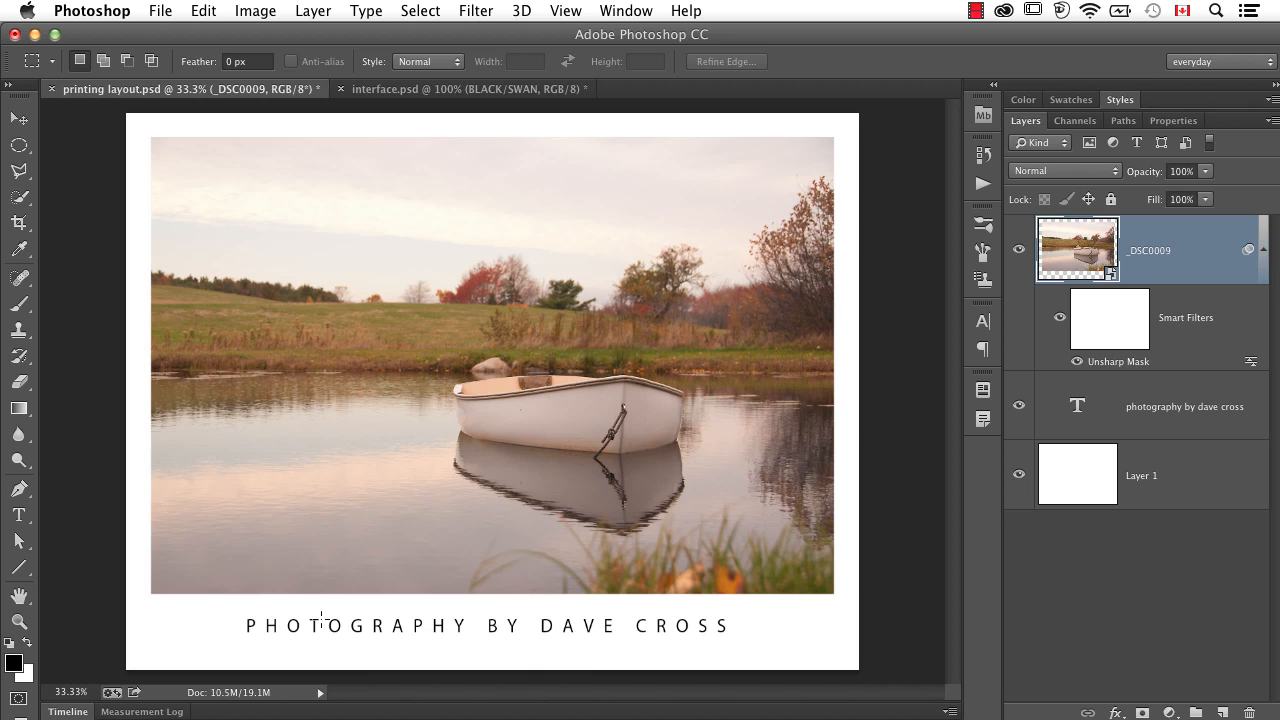
mouse_move(1219, 344)
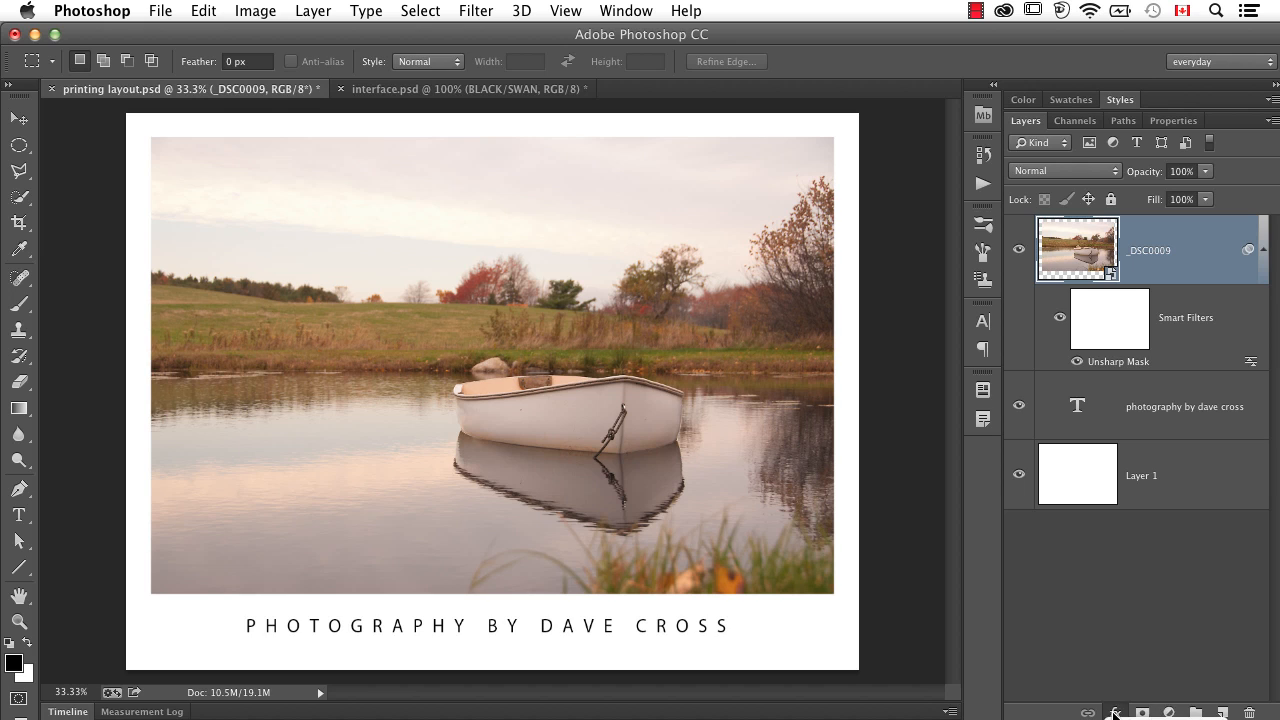
- Add a black Stroke layer effect positioned Inside to the boat photo
left_click(1114, 712)
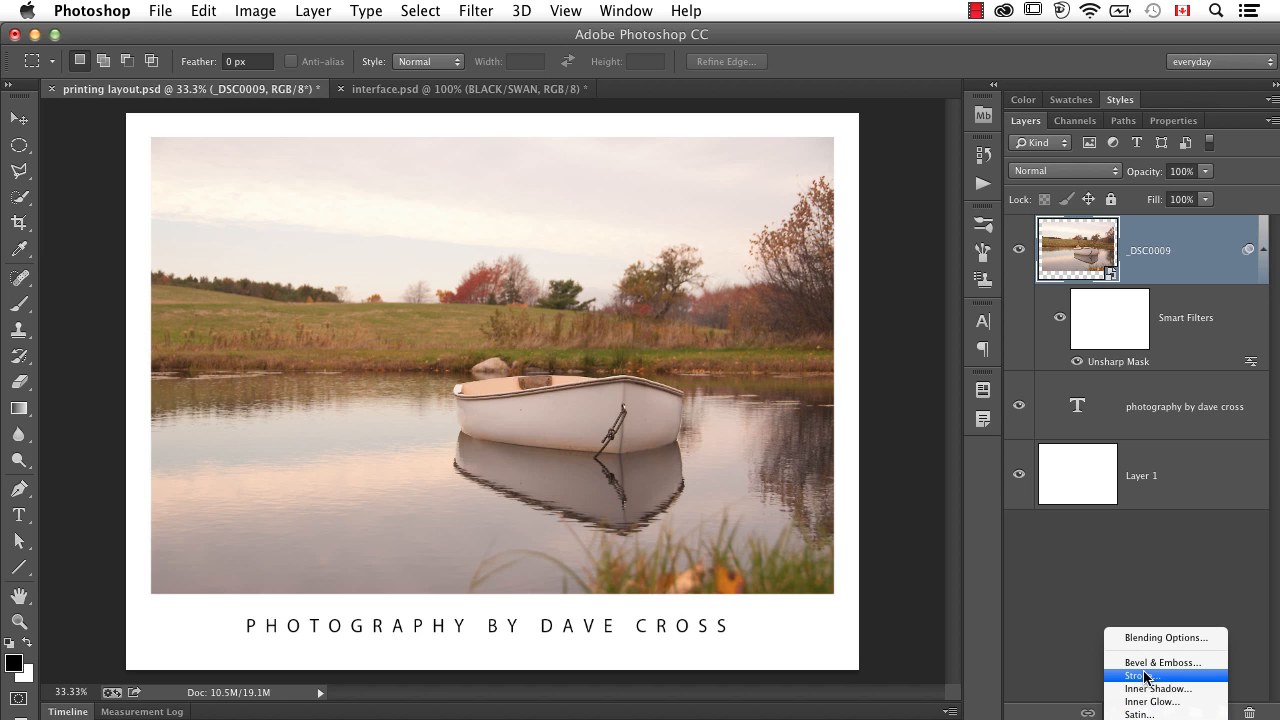
left_click(1137, 675)
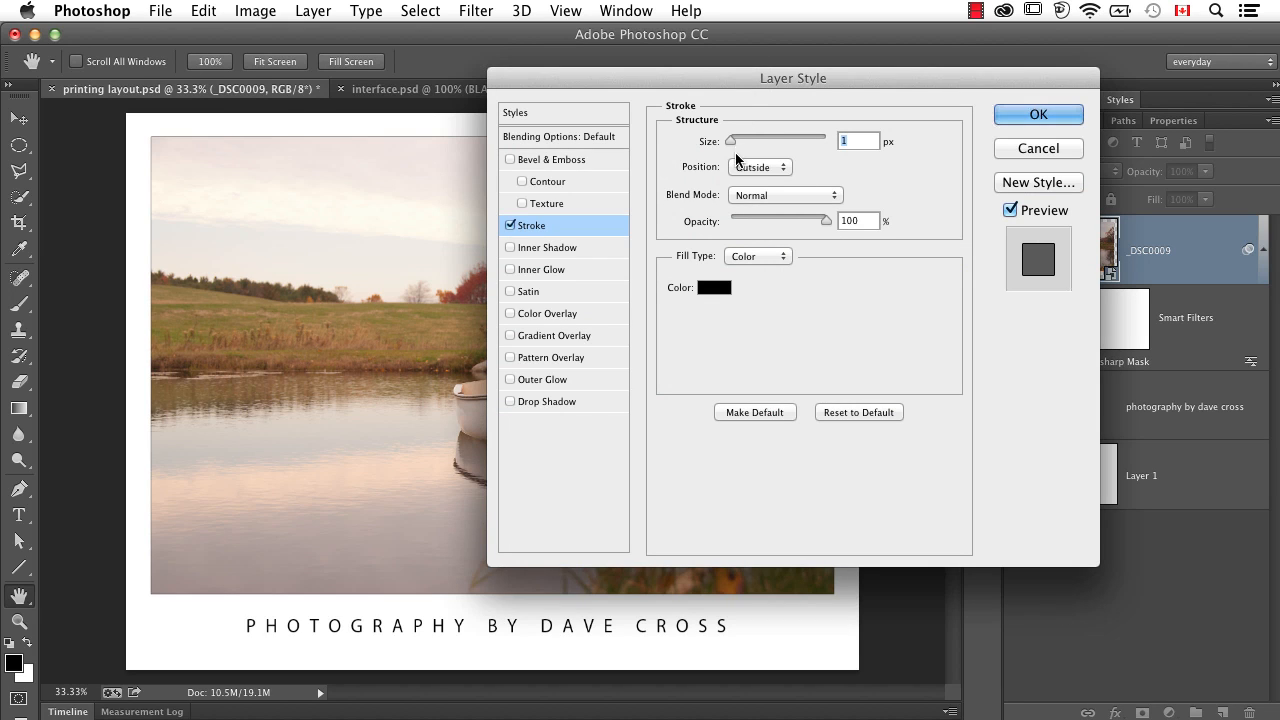
left_click(759, 167)
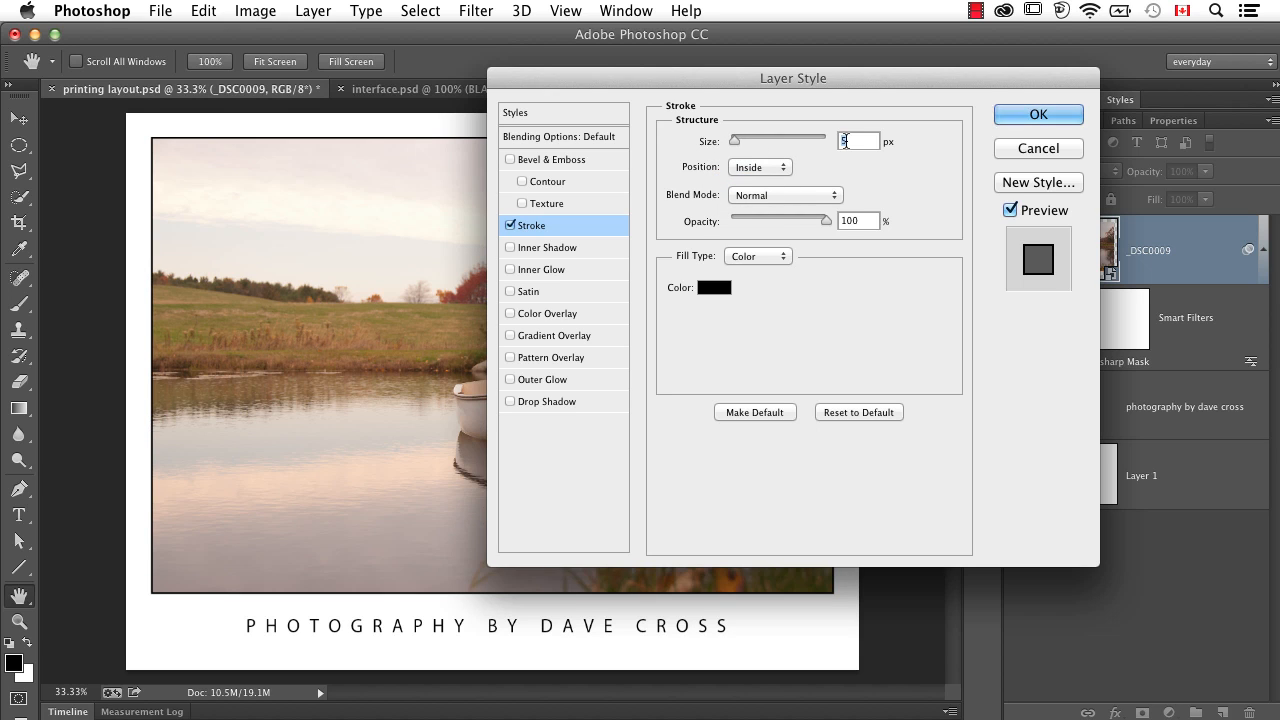
left_click(1038, 114)
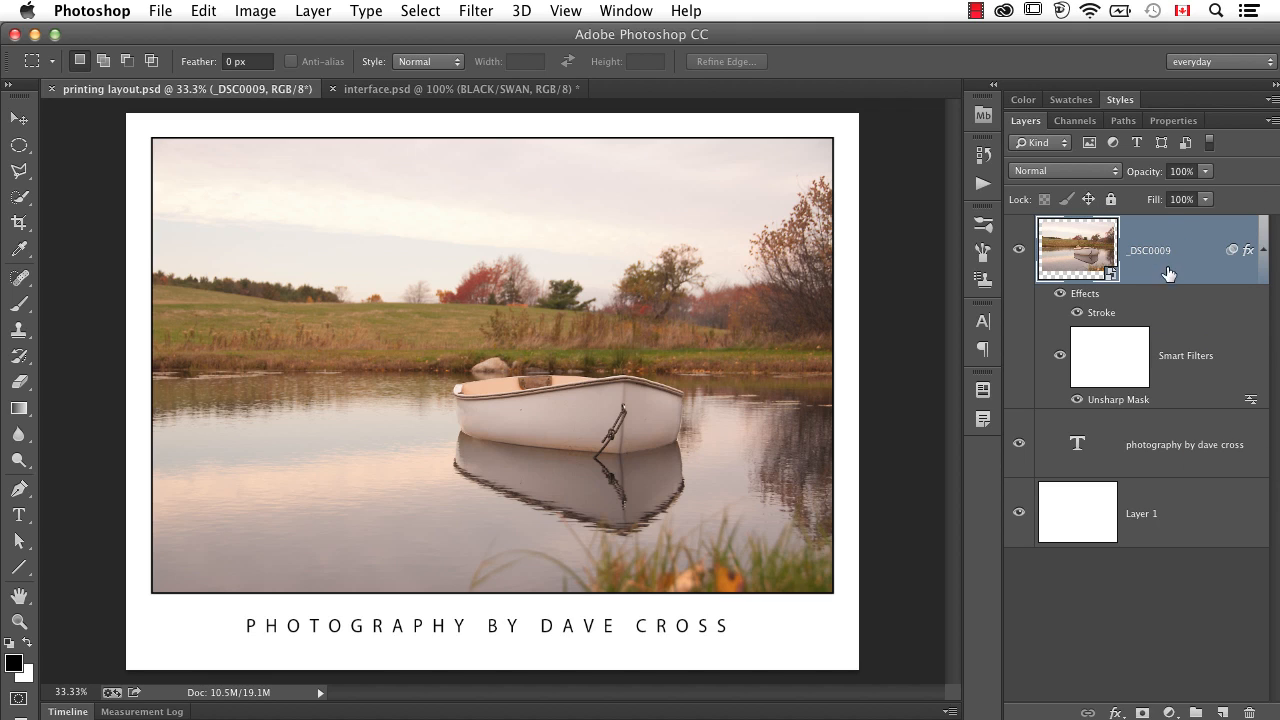
- Convert the photo and caption layers into one smart object named print.jpg
left_click(1150, 443)
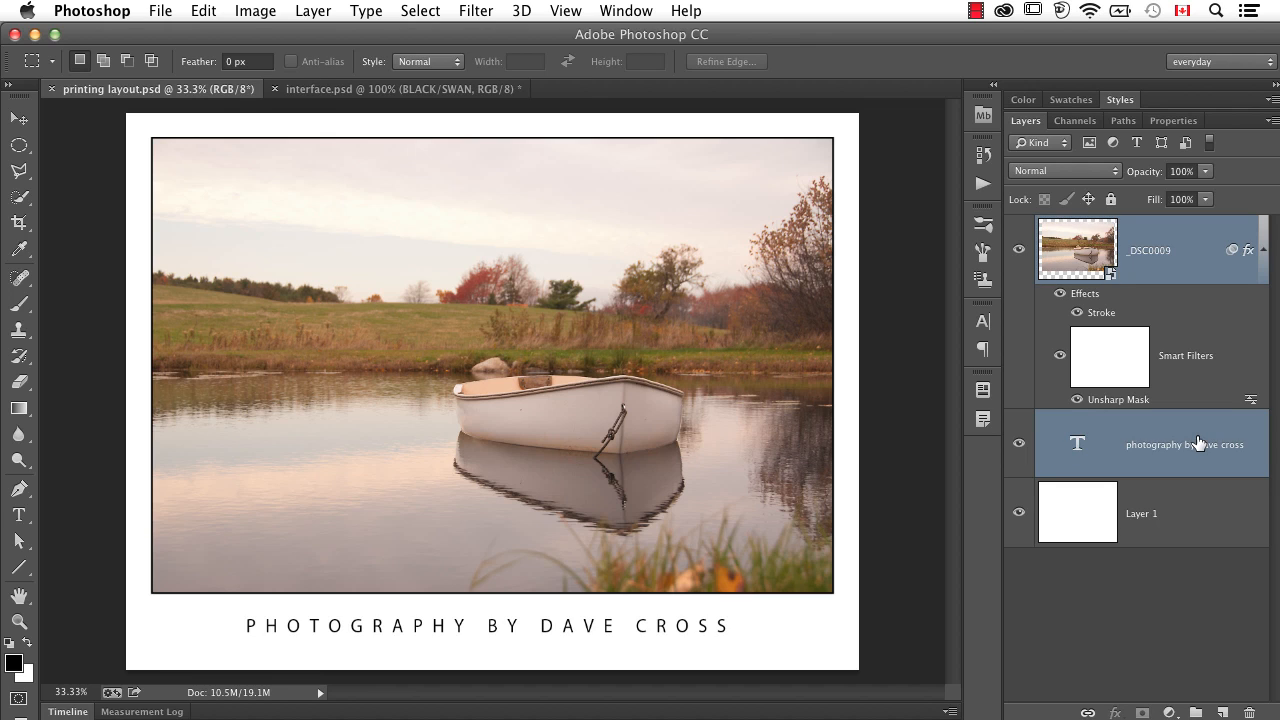
right_click(1199, 443)
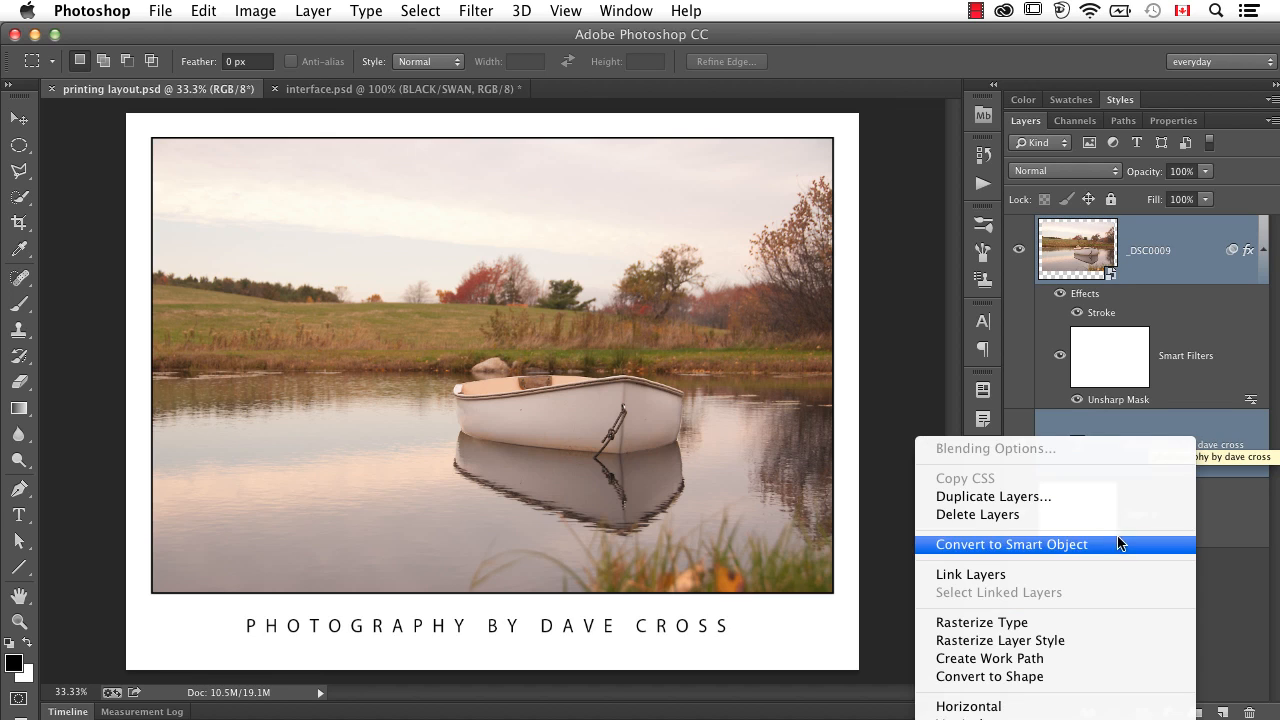
left_click(1011, 544)
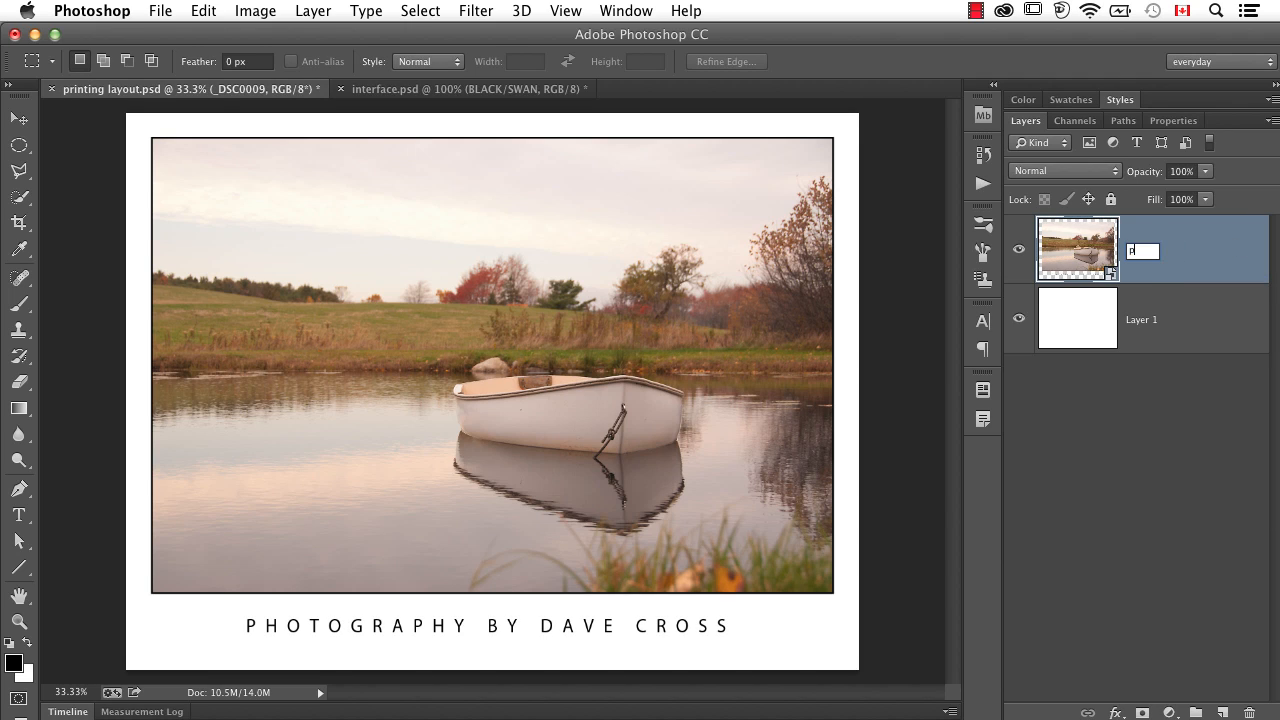
type("print.png")
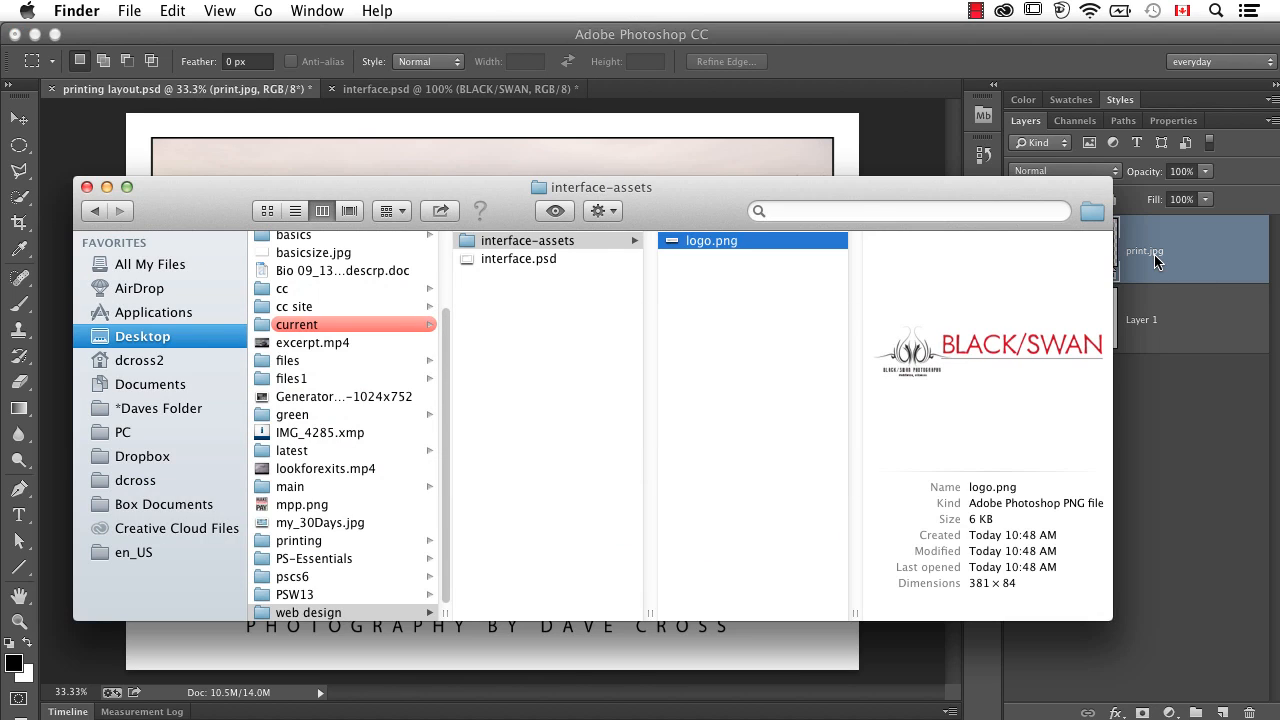
mouse_move(322, 541)
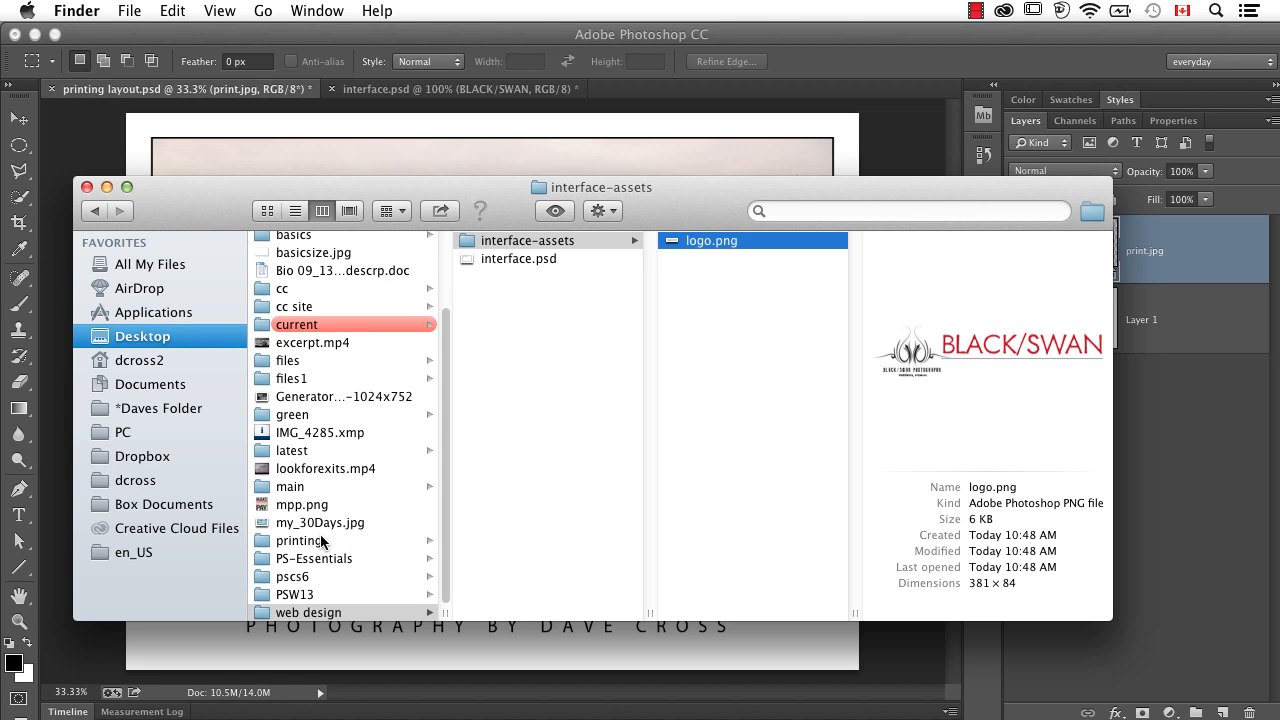
- Open the printing folder from the Desktop column in Finder
left_click(297, 540)
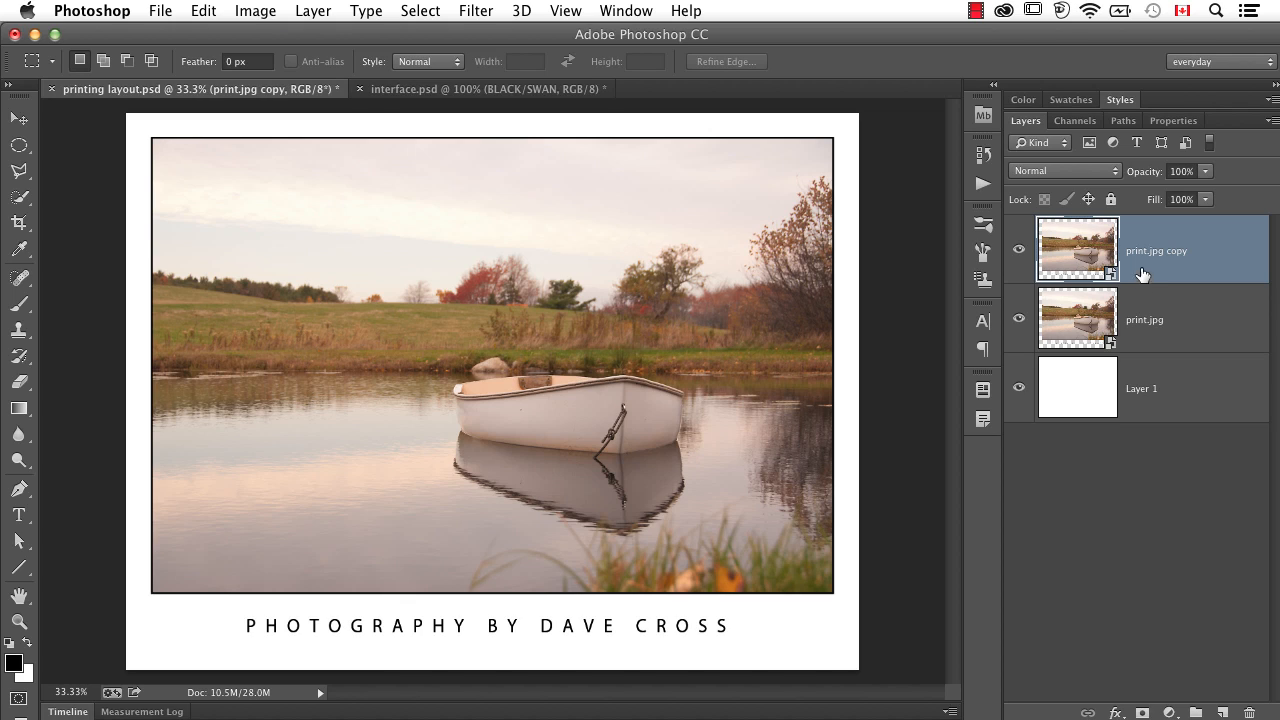
- Rename the print.jpg copy layer to sm_print.jpg50%
double_click(1156, 250)
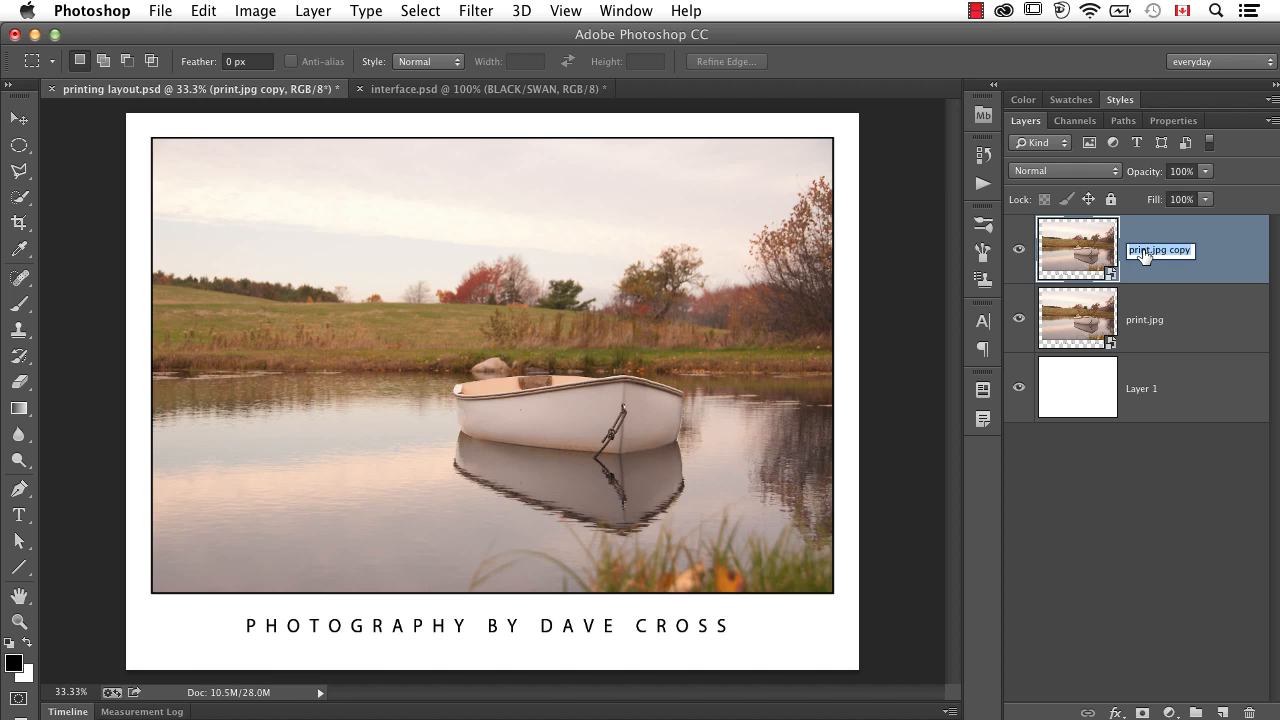
type("sm_print")
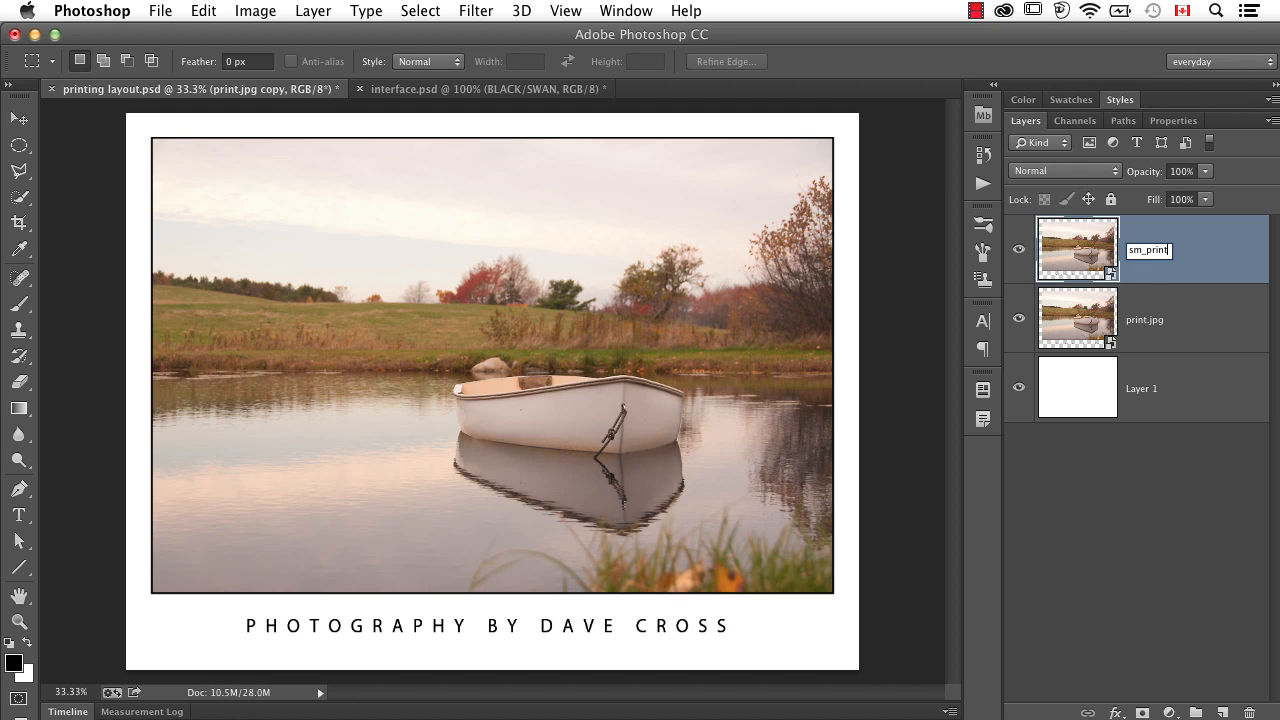
type(".jpg")
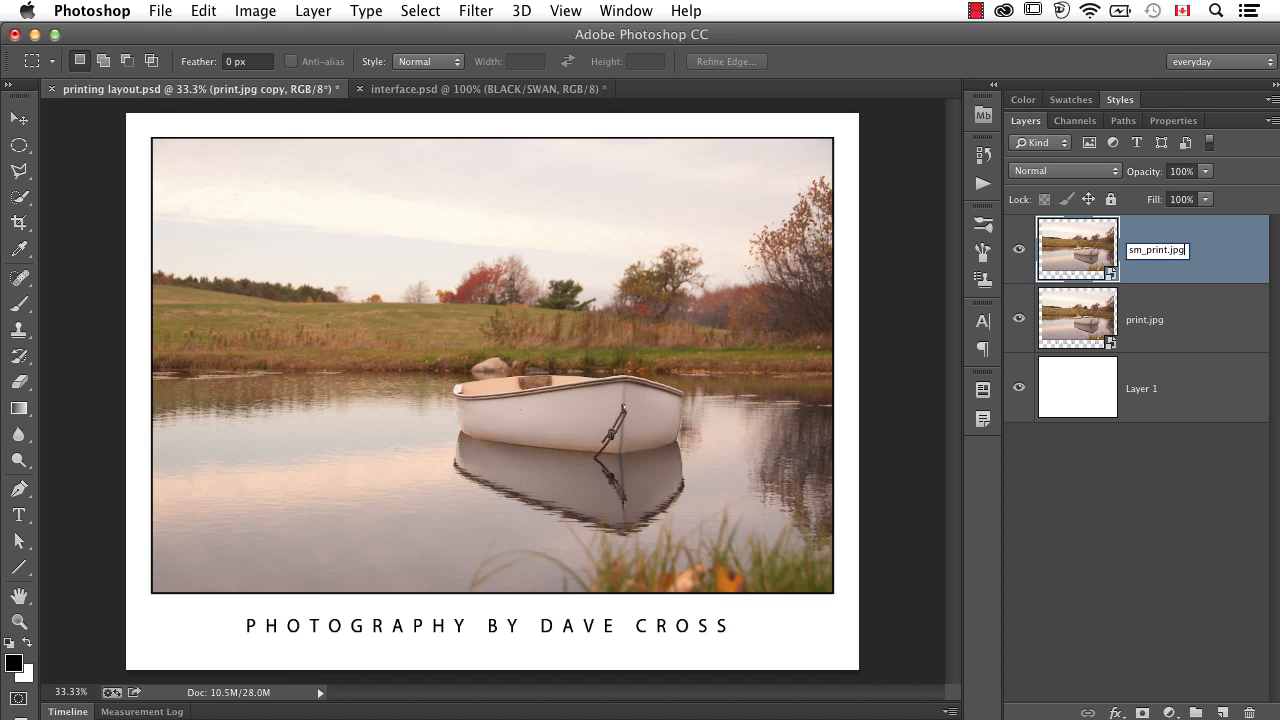
type("50%")
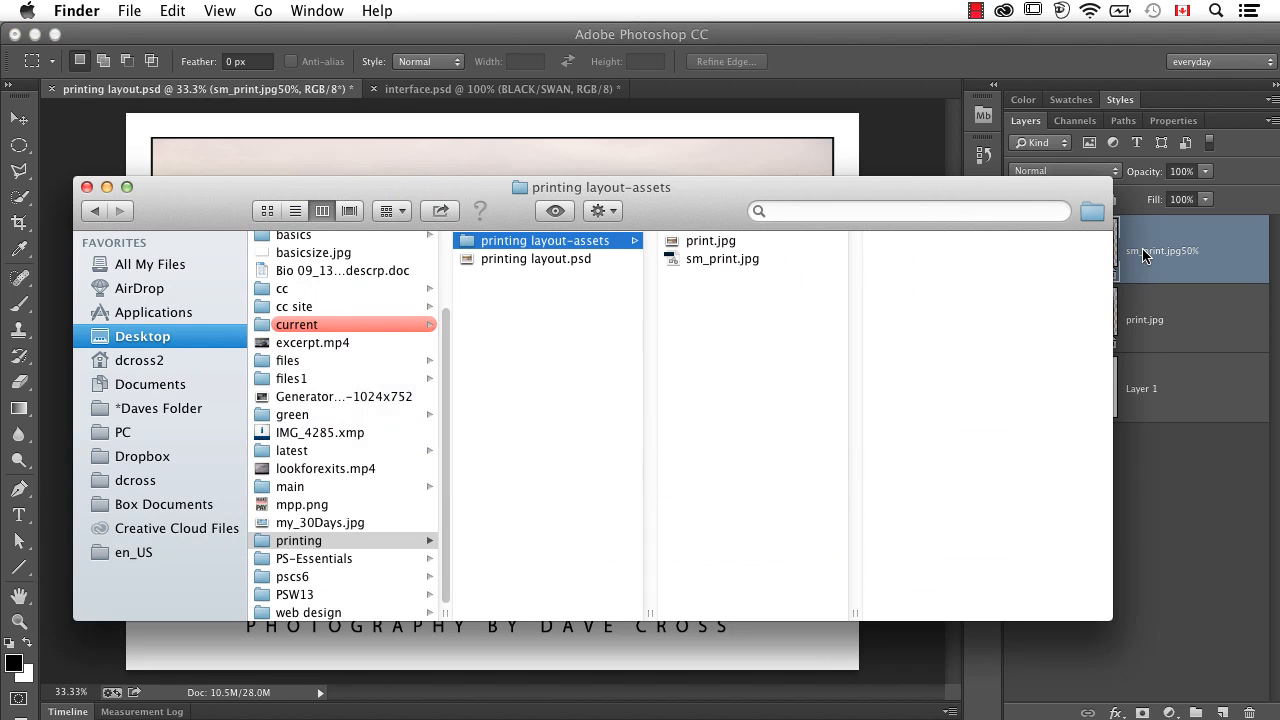
- Preview exported print.jpg in printing layout-assets, then logo.png in interface-assets
left_click(711, 240)
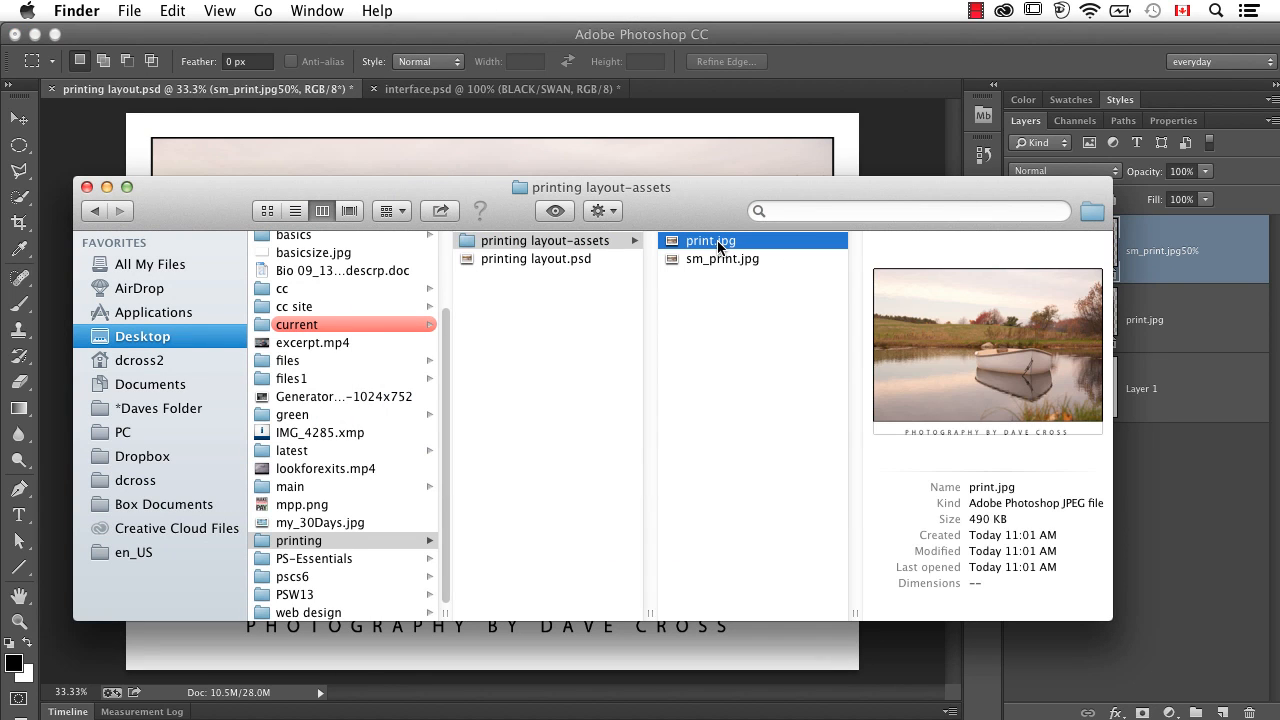
left_click(723, 258)
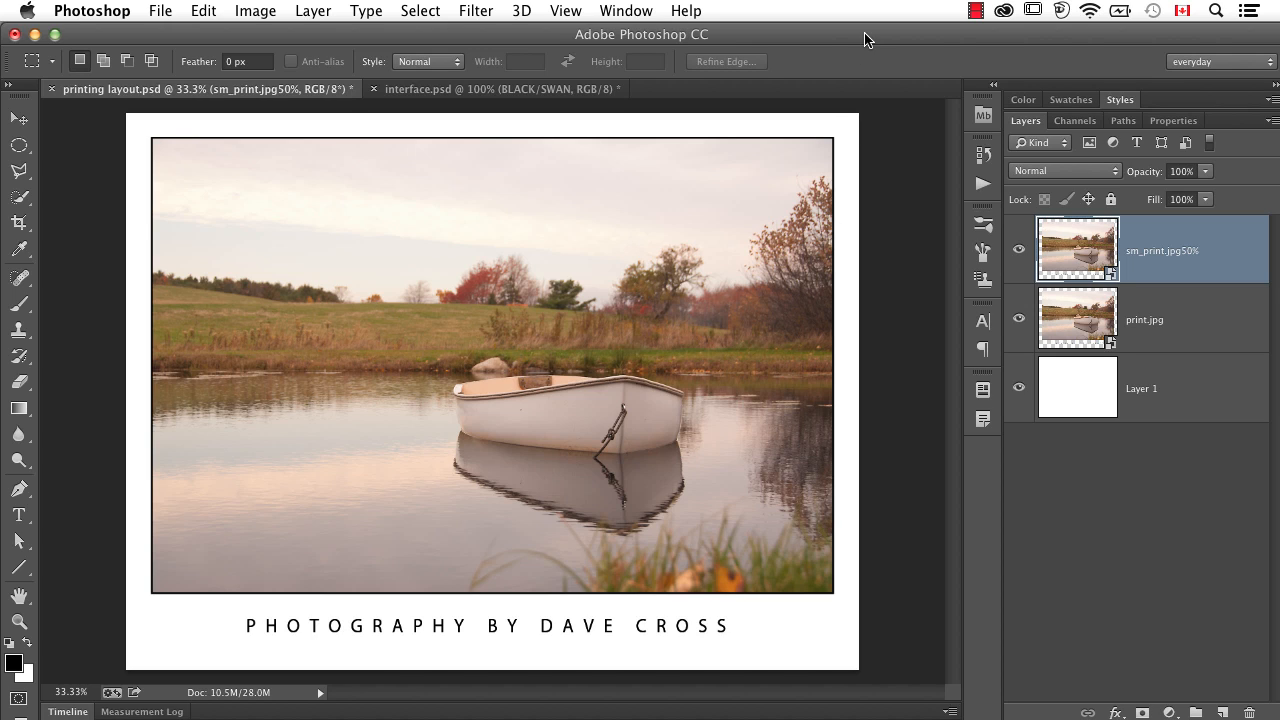
left_click(470, 89)
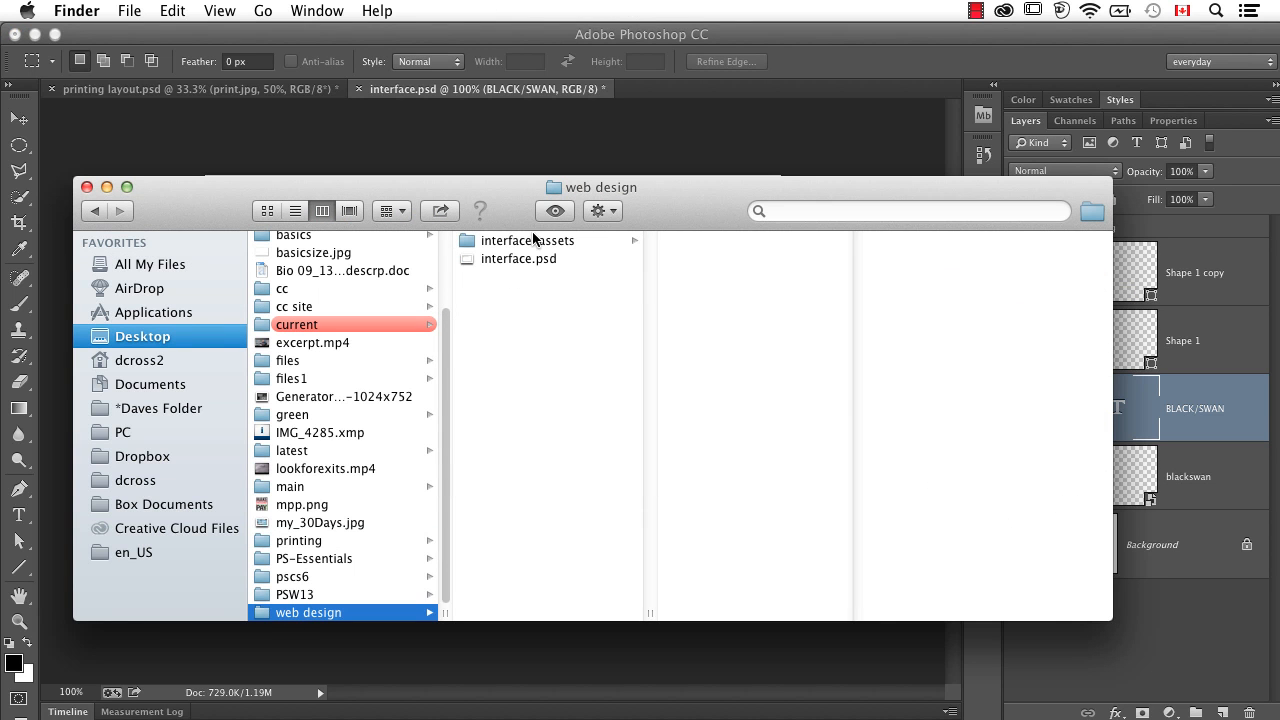
left_click(527, 240)
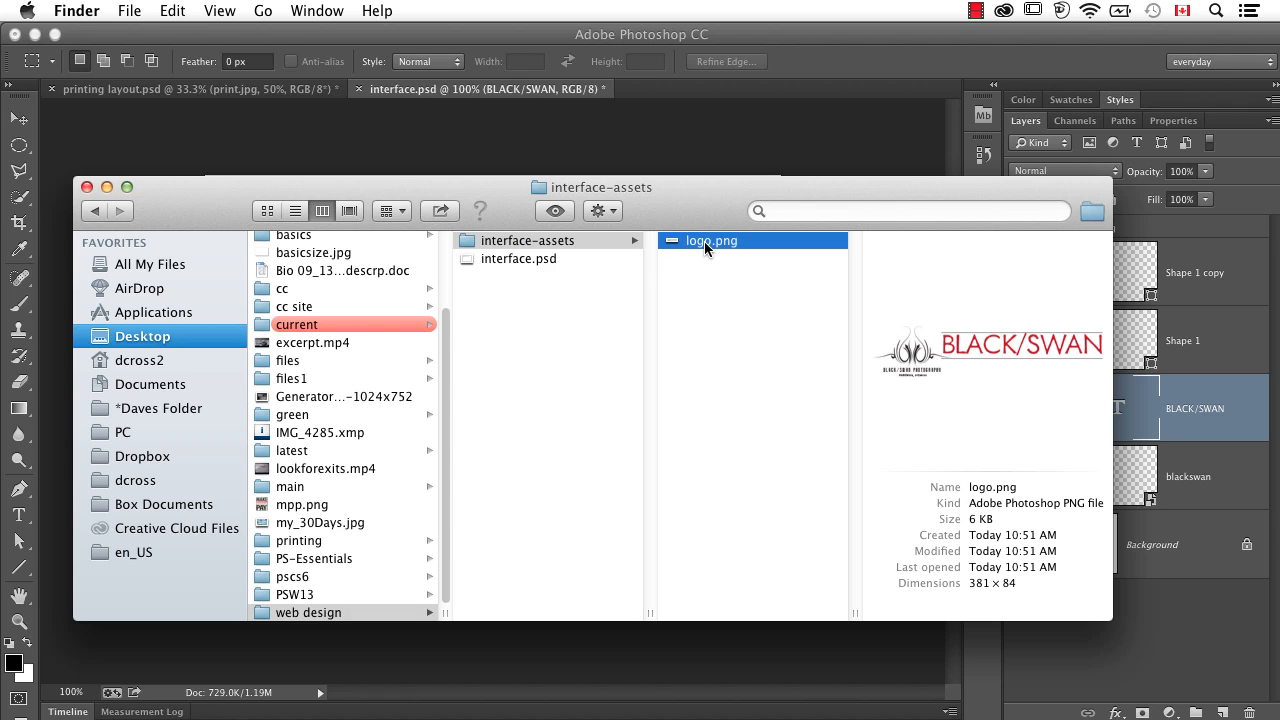